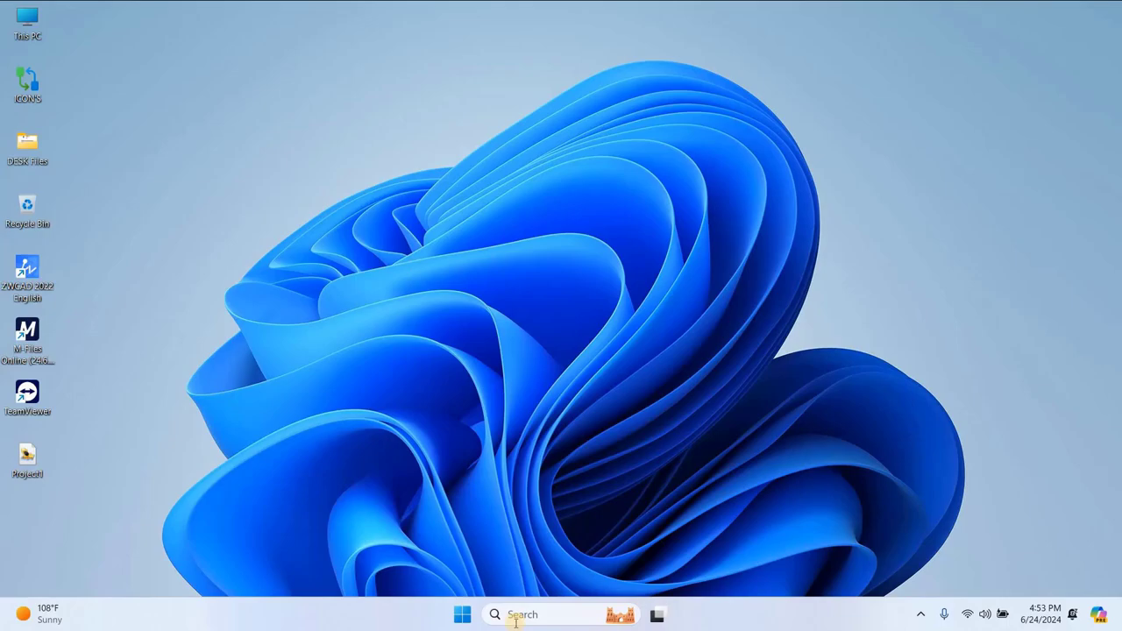
# Step: Open Chrome and search Google for 'hanwhavision'
pyautogui.click(673, 614)
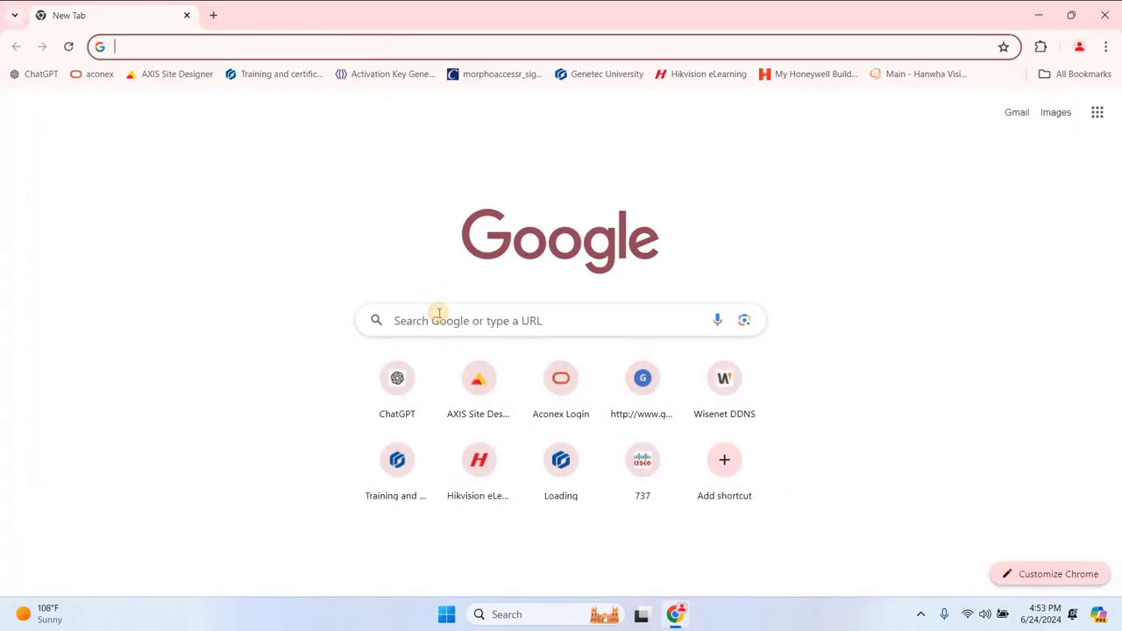
pyautogui.write('hanwhavi')
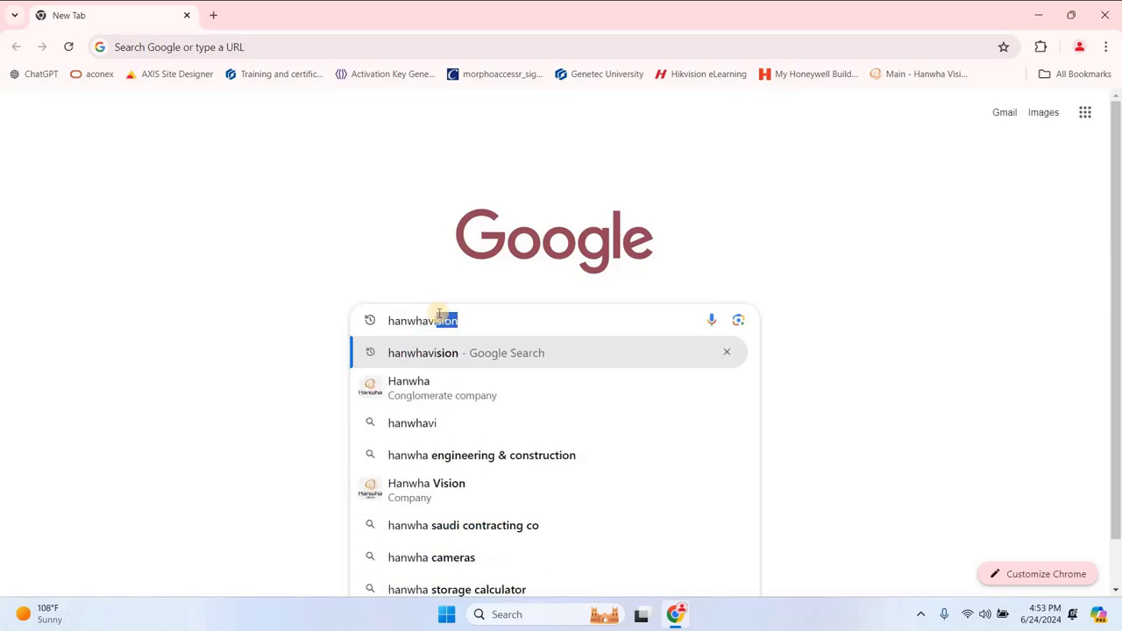
pyautogui.press('Enter')
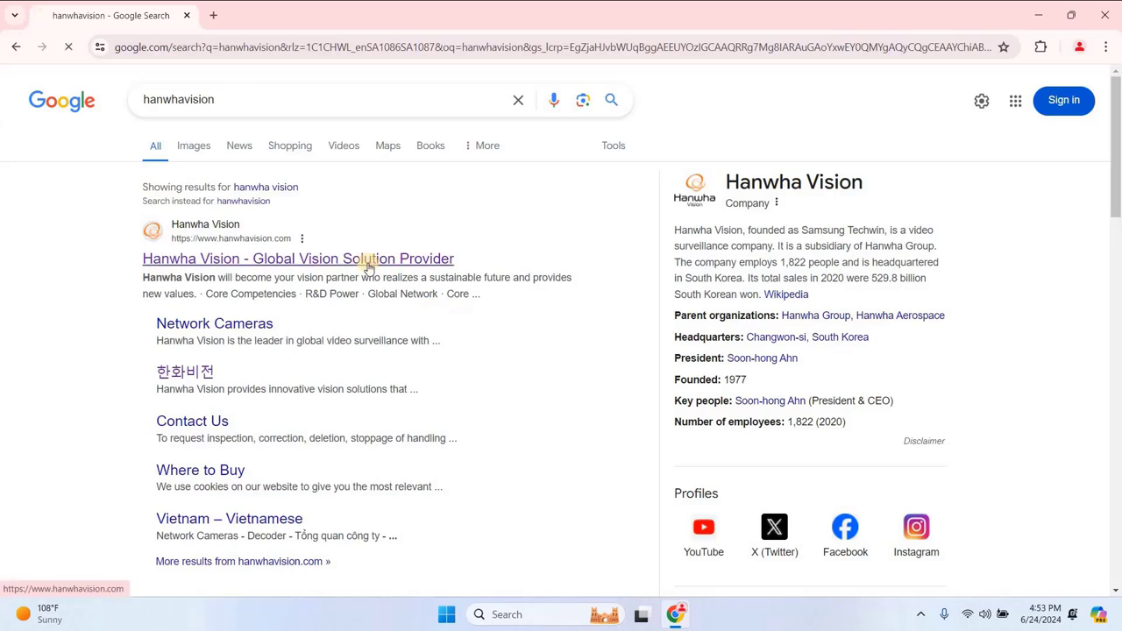
# Step: Visit the official Hanwha Vision site and browse Product > Software > Management listings
pyautogui.click(297, 258)
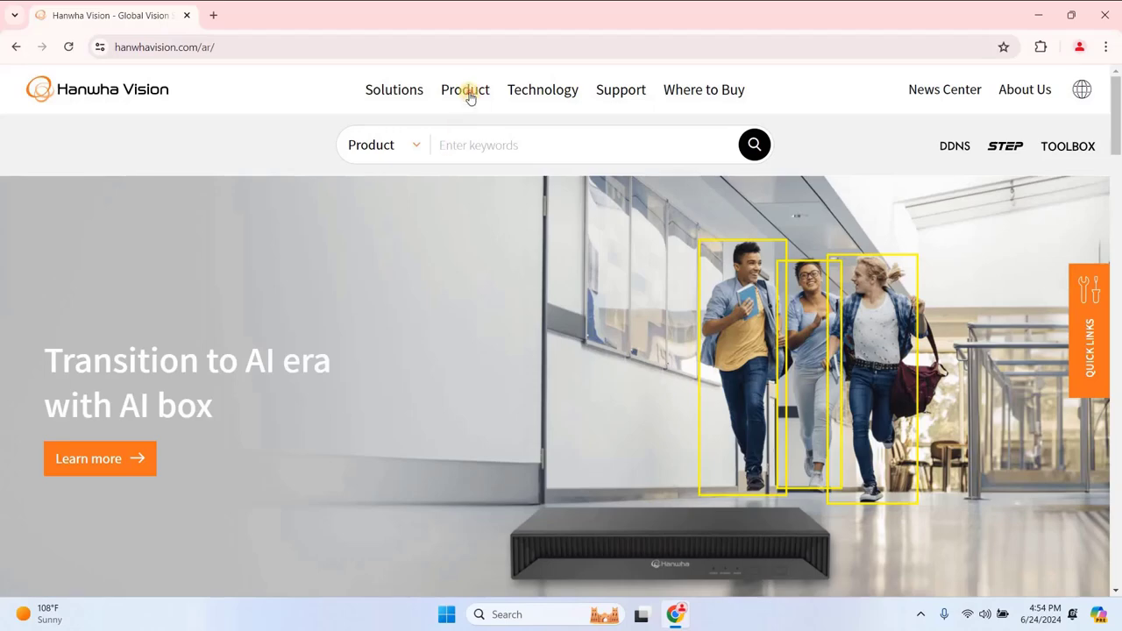
pyautogui.click(464, 90)
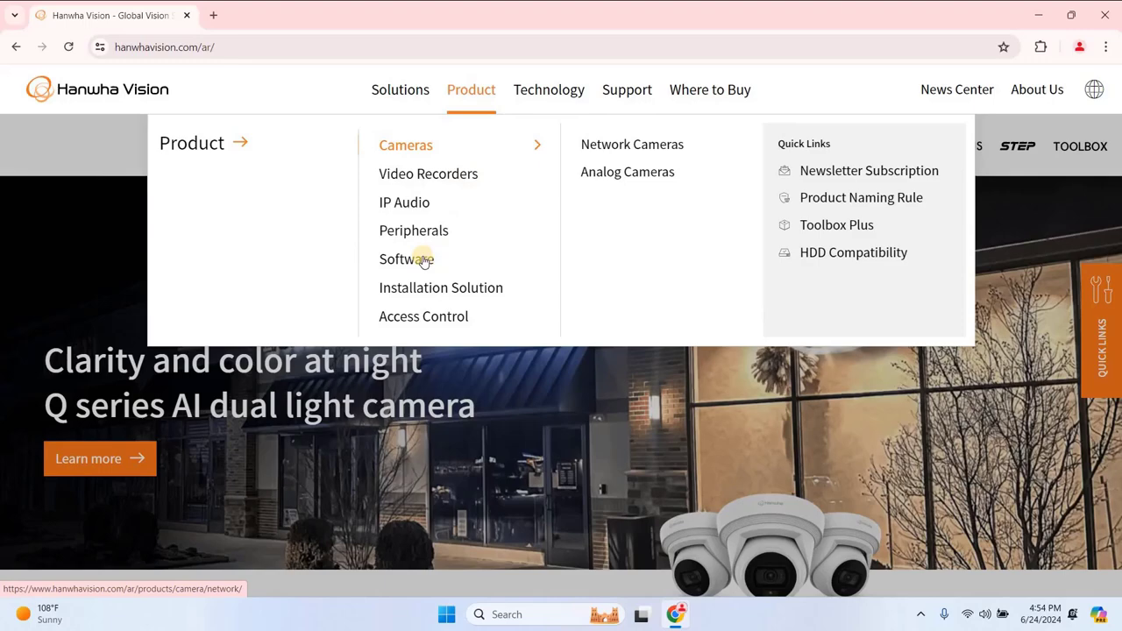
pyautogui.moveTo(416, 265)
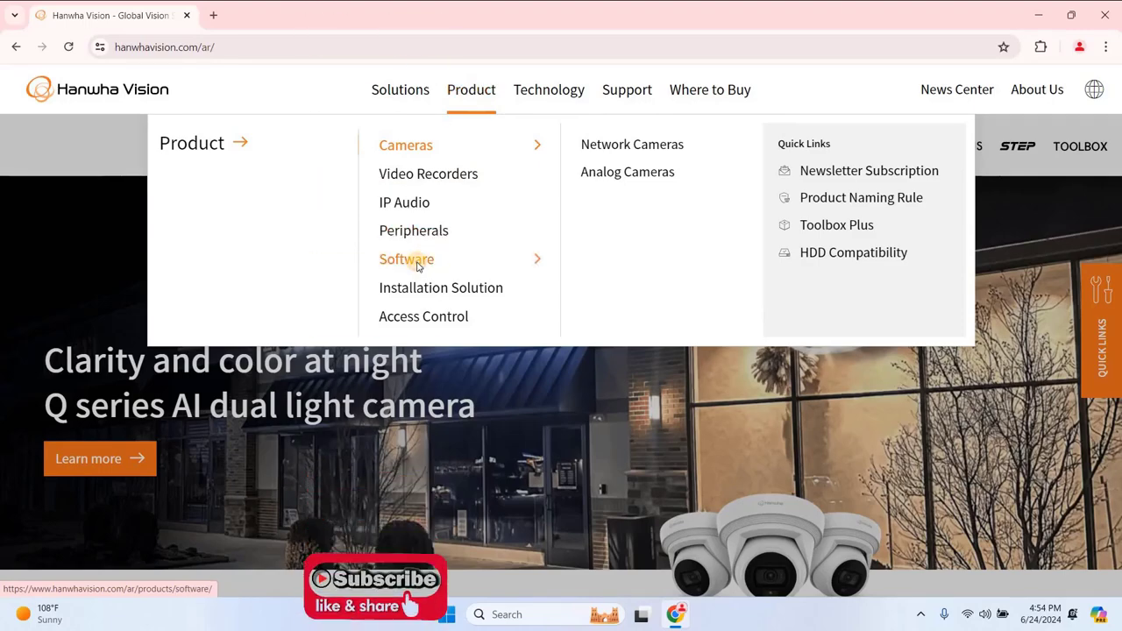
pyautogui.moveTo(407, 259)
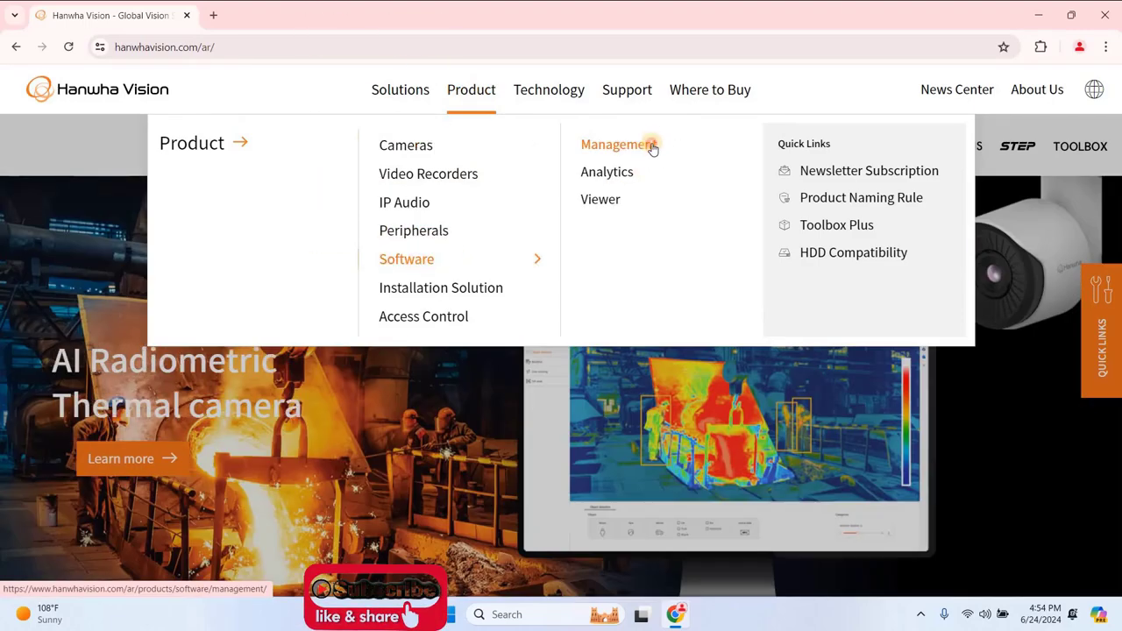
pyautogui.click(616, 144)
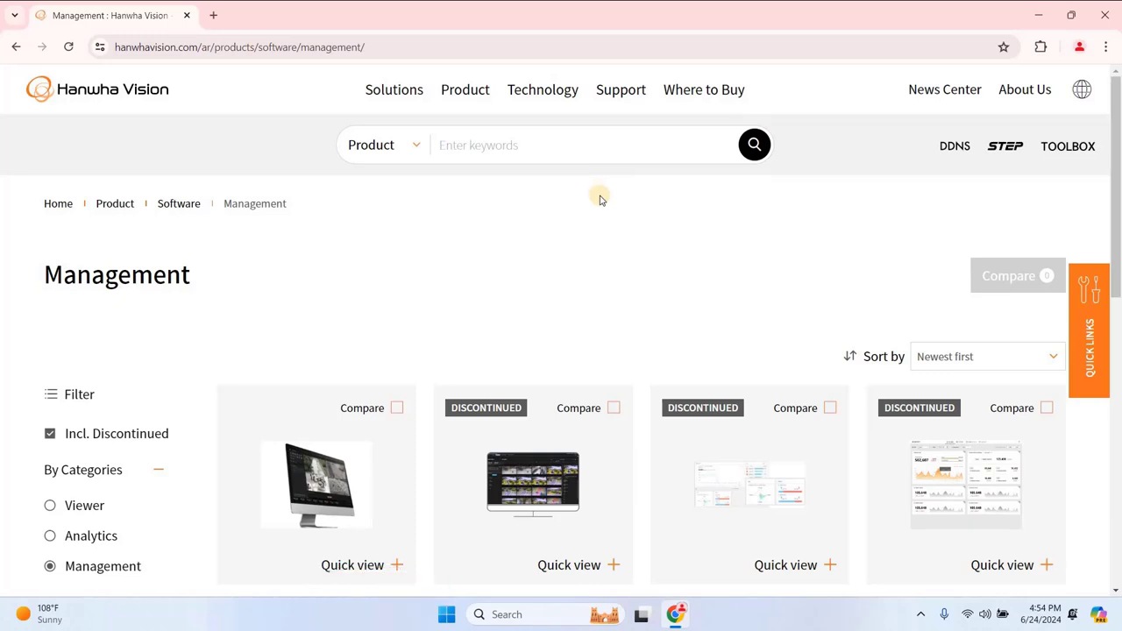
pyautogui.scroll(-3)
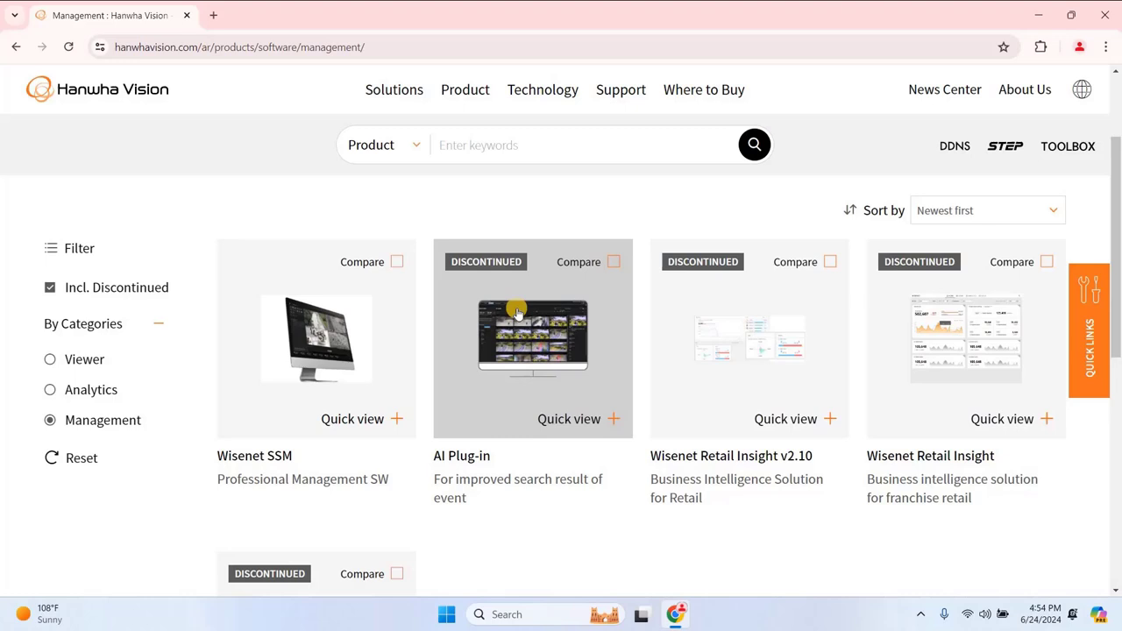
pyautogui.moveTo(408, 385)
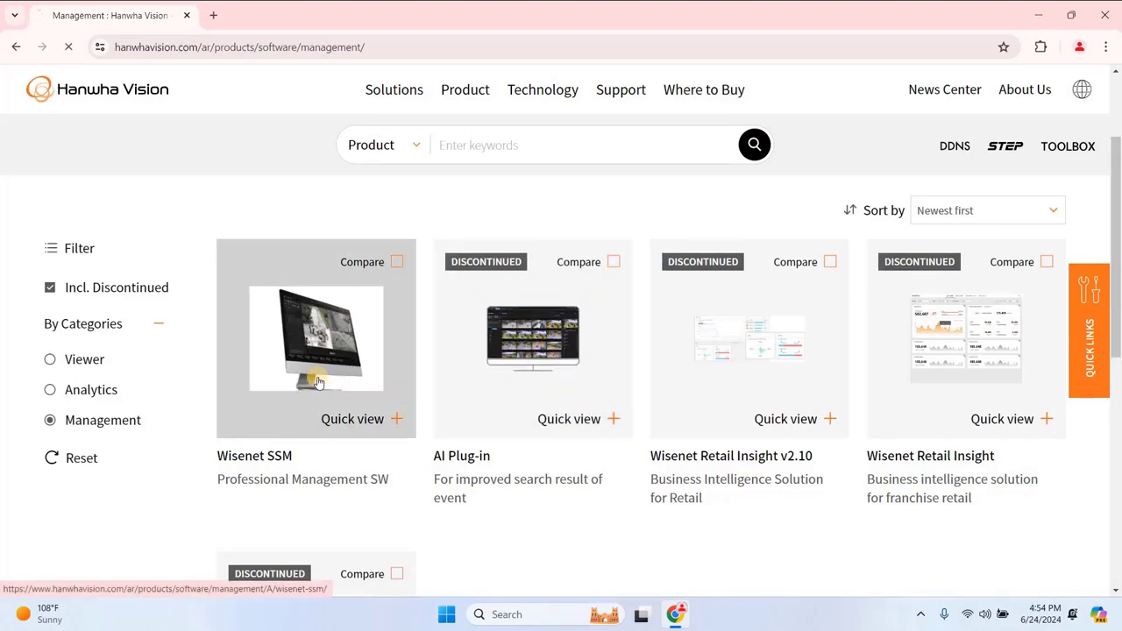
# Step: Download Software_Wisenet SSM_240529_Common_Server_2.16.00.zip from the Wisenet SSM software downloads
pyautogui.click(316, 338)
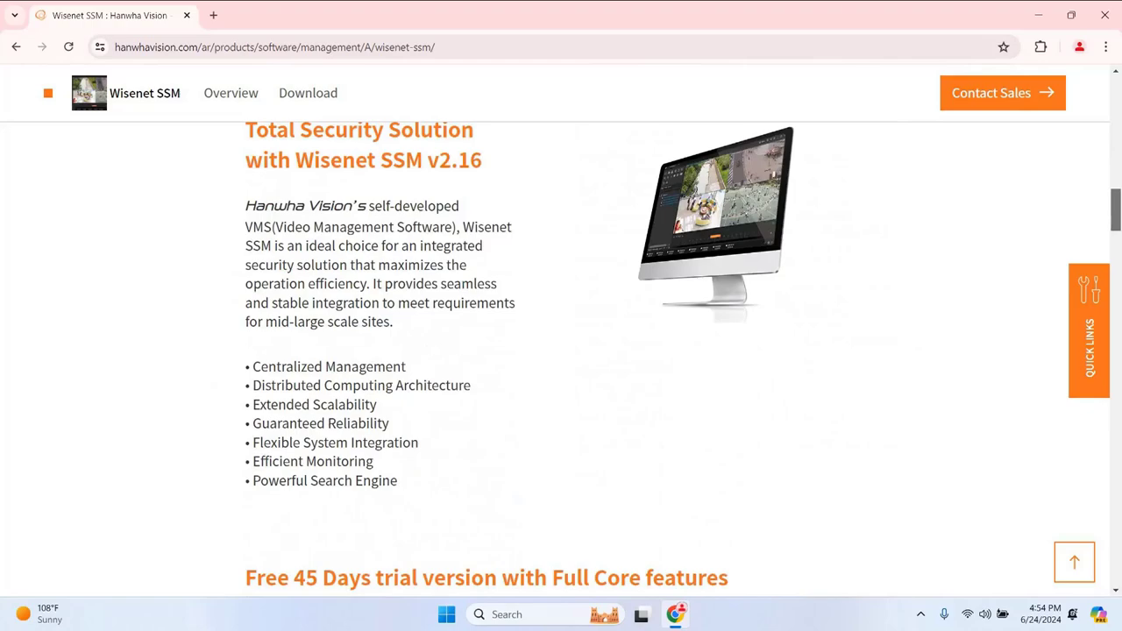
pyautogui.click(308, 93)
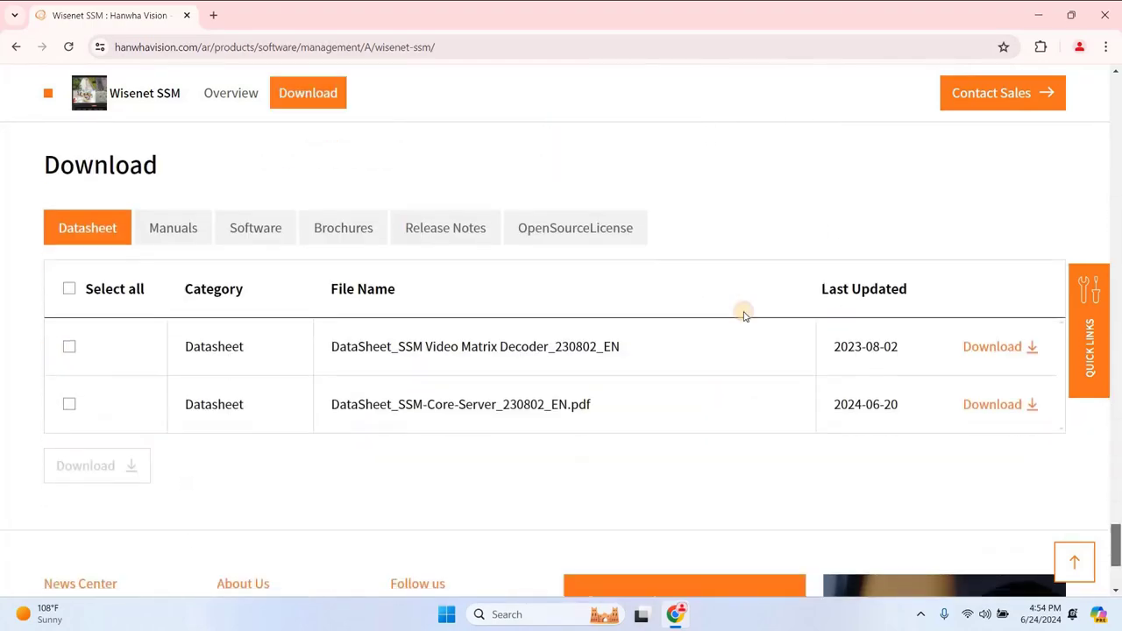
pyautogui.click(255, 227)
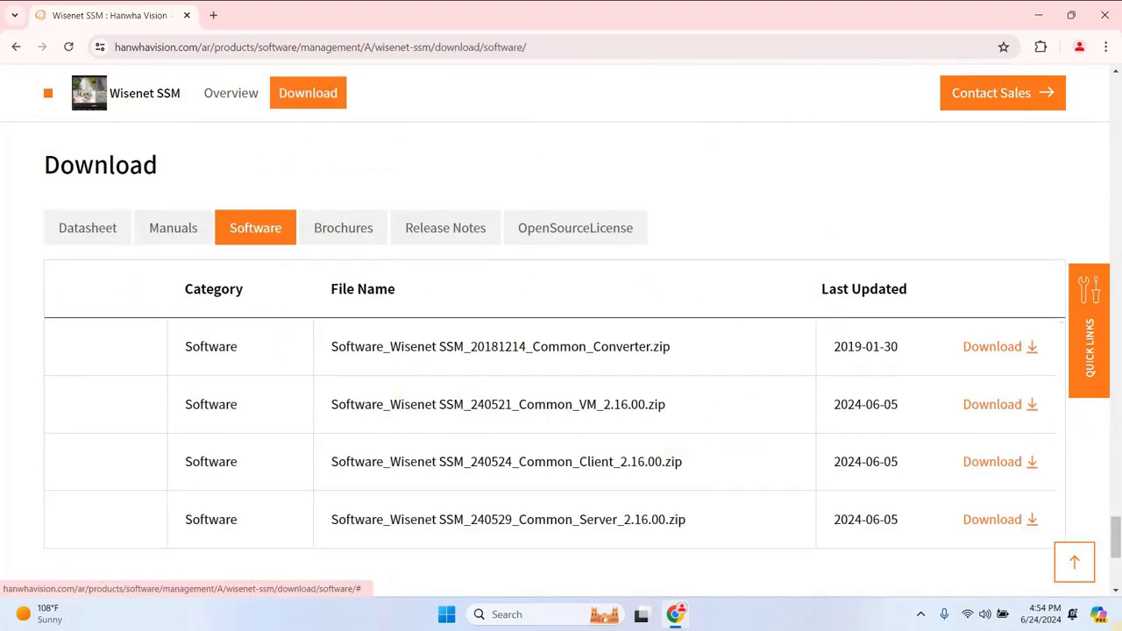
pyautogui.scroll(-3)
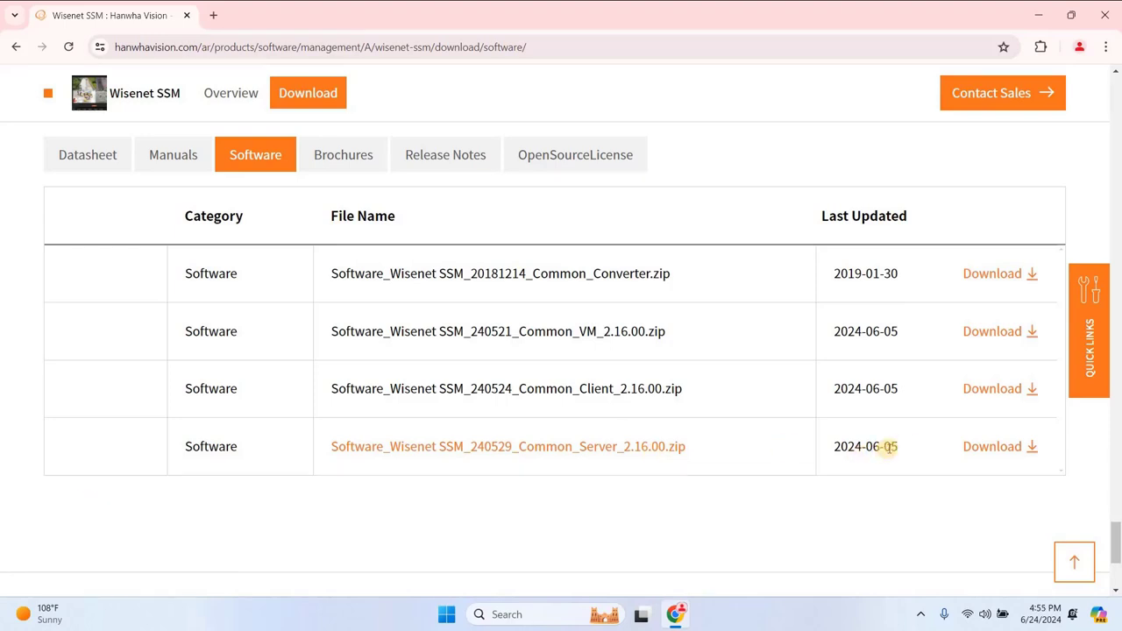
pyautogui.moveTo(1000, 448)
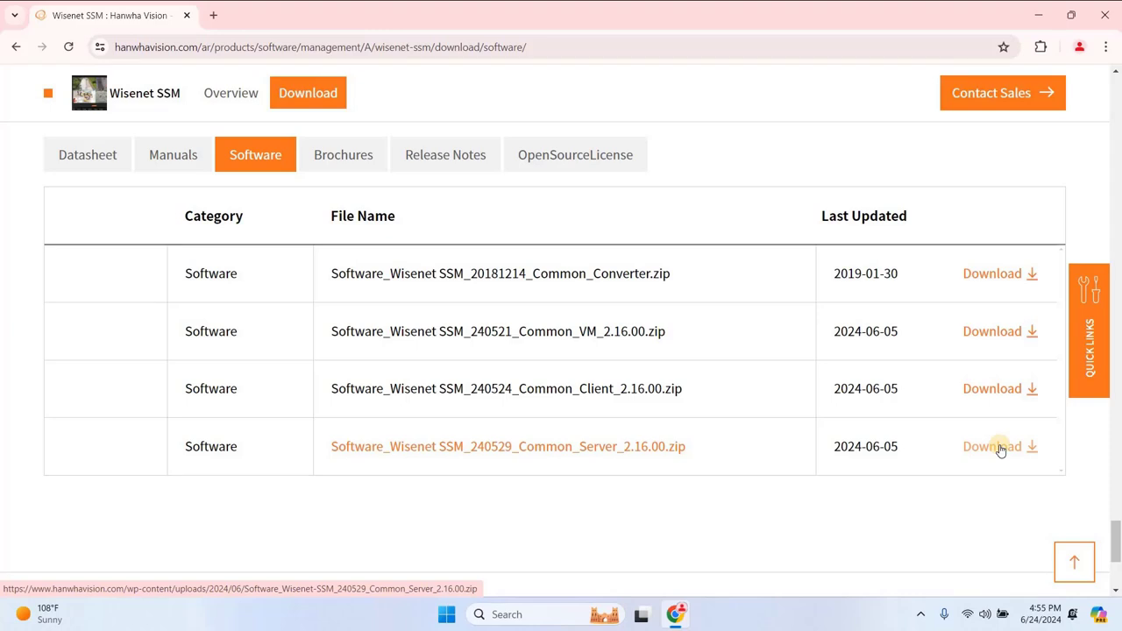
pyautogui.click(992, 447)
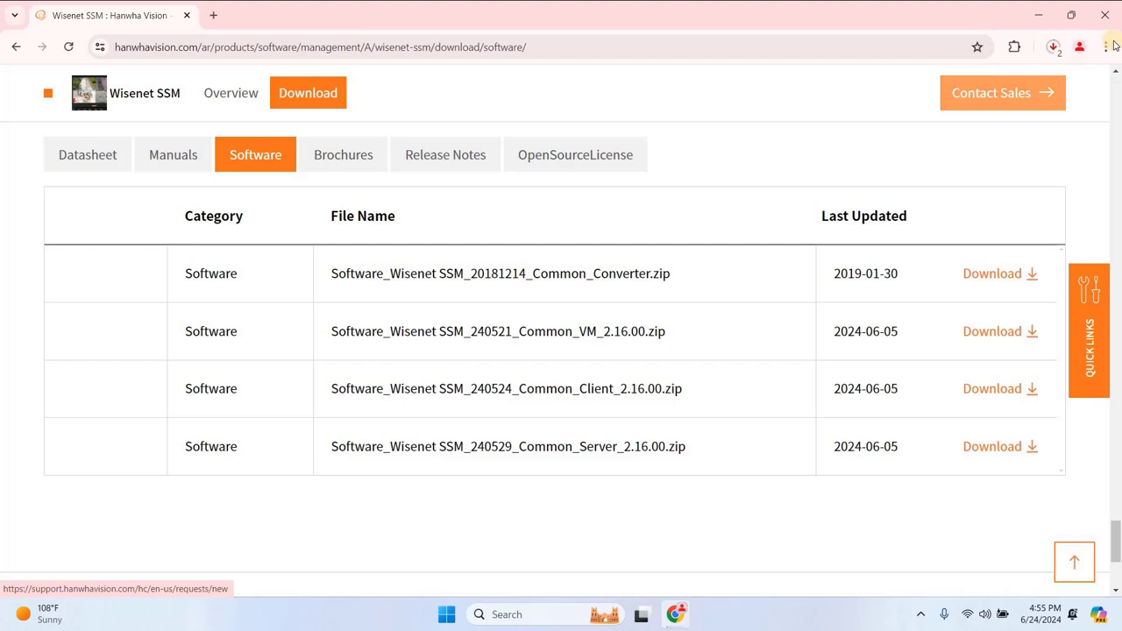
# Step: Bring up Chrome's download history from the browser menu
pyautogui.click(1114, 46)
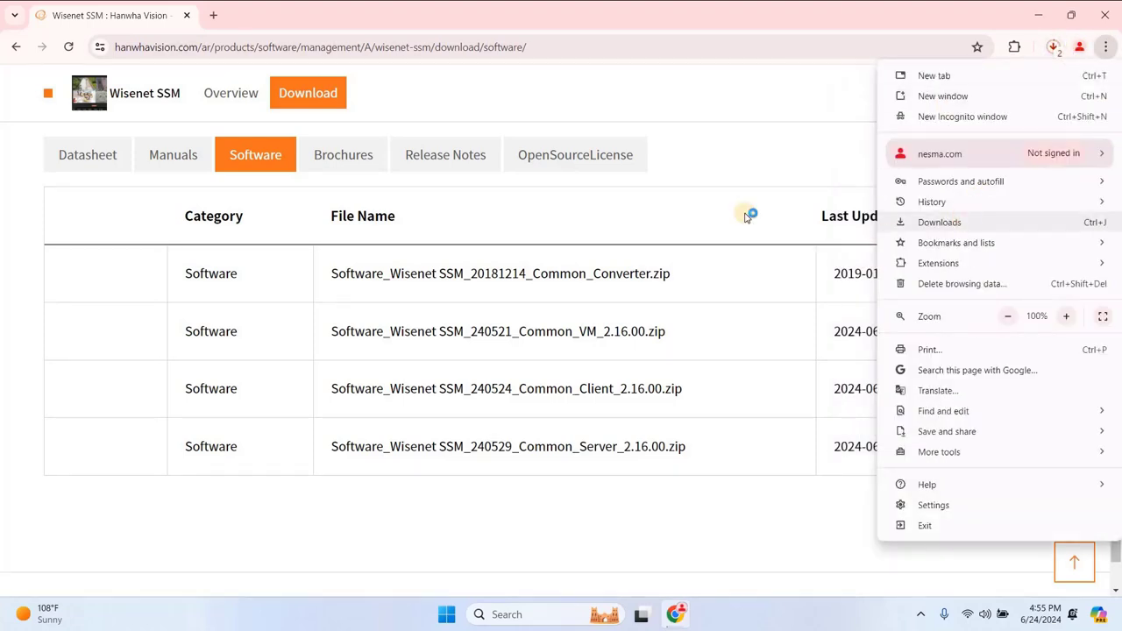
pyautogui.click(940, 222)
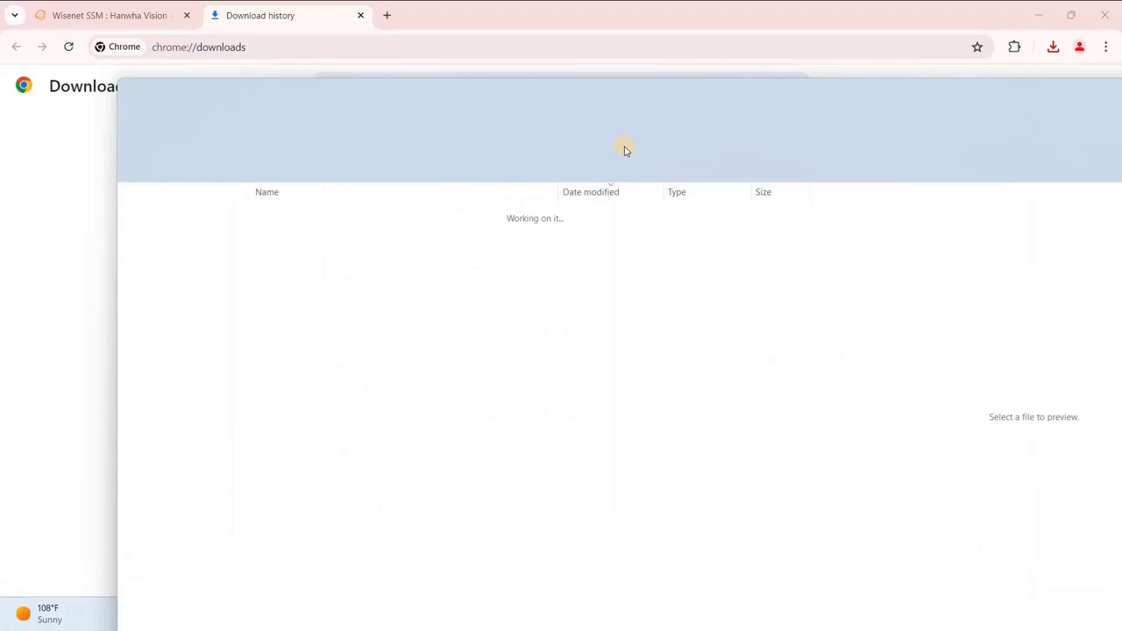
# Step: Extract the Software_Wisenet-SSM_240529_Common_Server zip to the desktop
pyautogui.rightClick(232, 151)
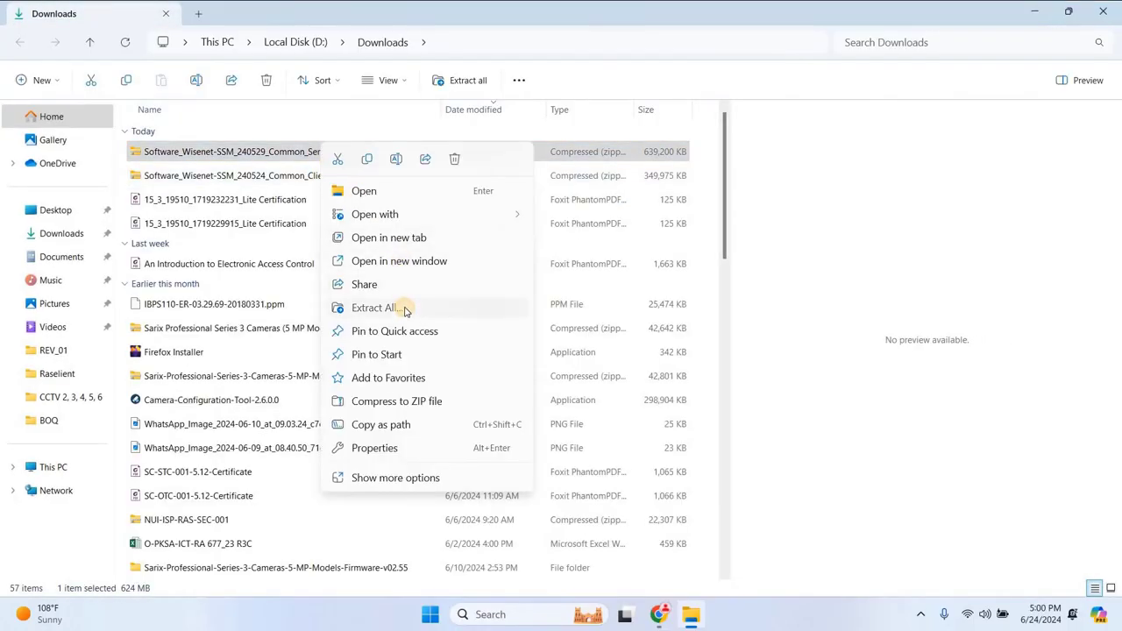
pyautogui.click(371, 308)
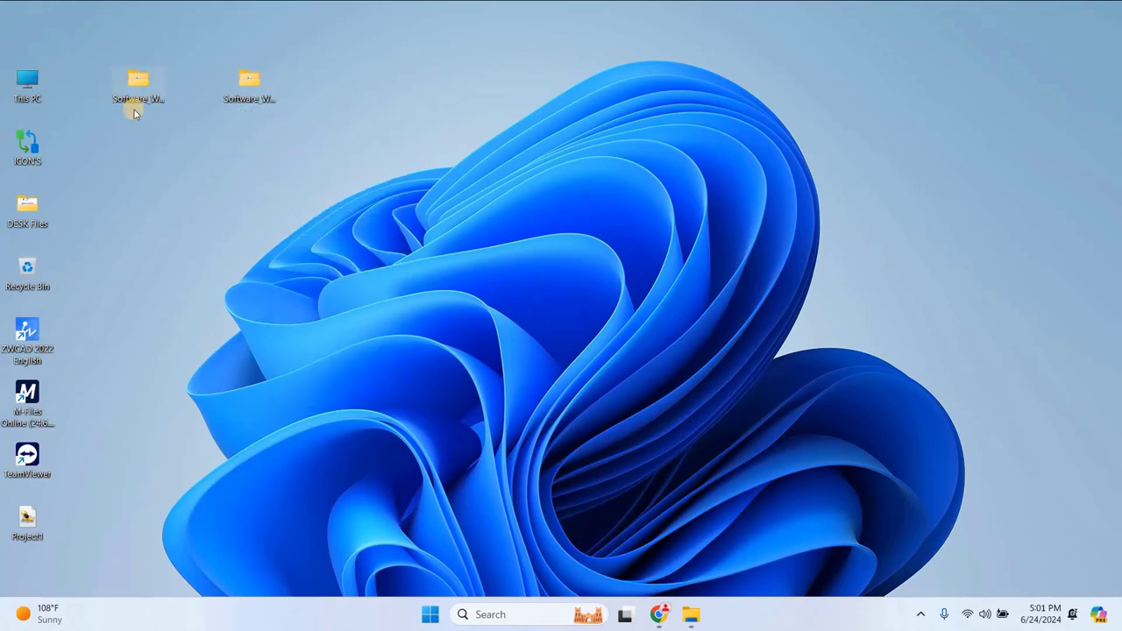
pyautogui.moveTo(220, 89)
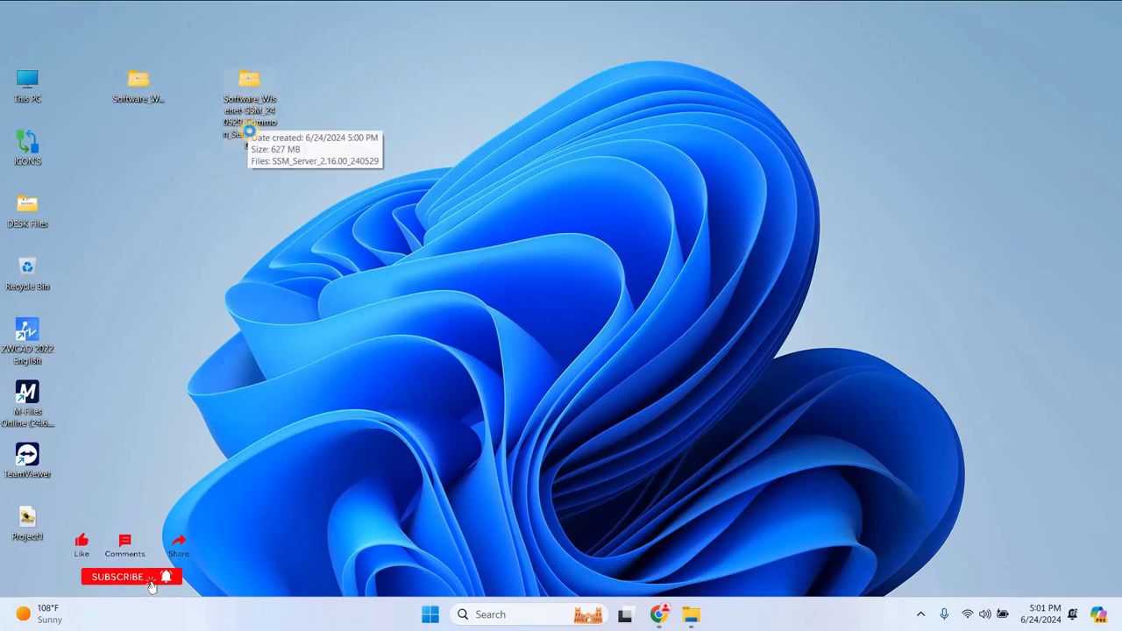
# Step: Launch SSM_Server_2.16.00_240529 from the extracted Common Server folder
pyautogui.doubleClick(250, 83)
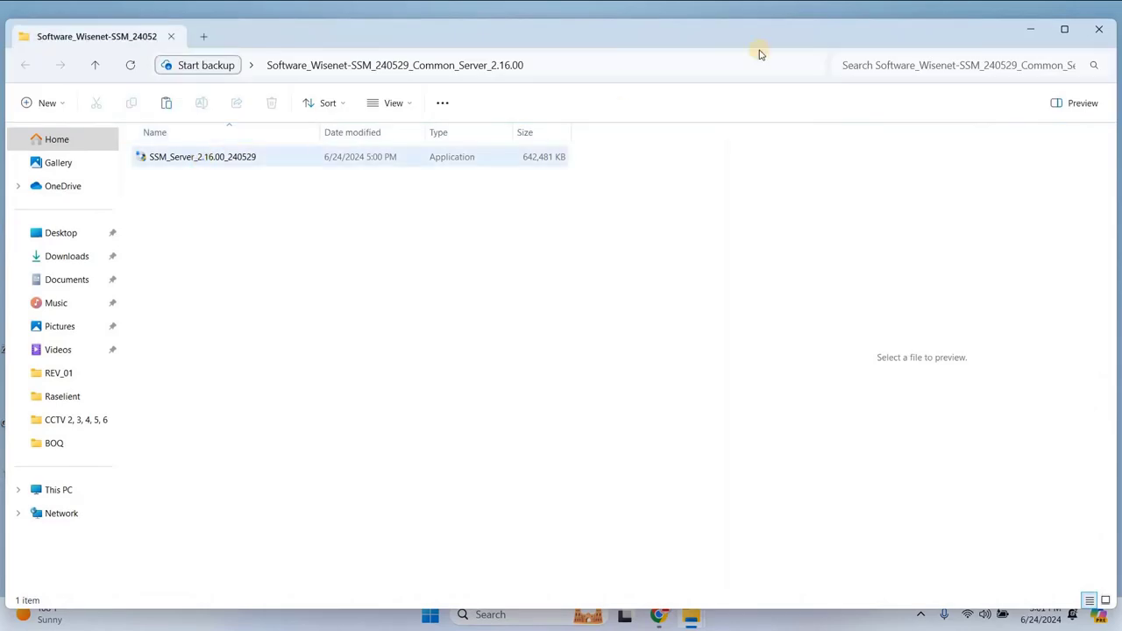
pyautogui.rightClick(204, 156)
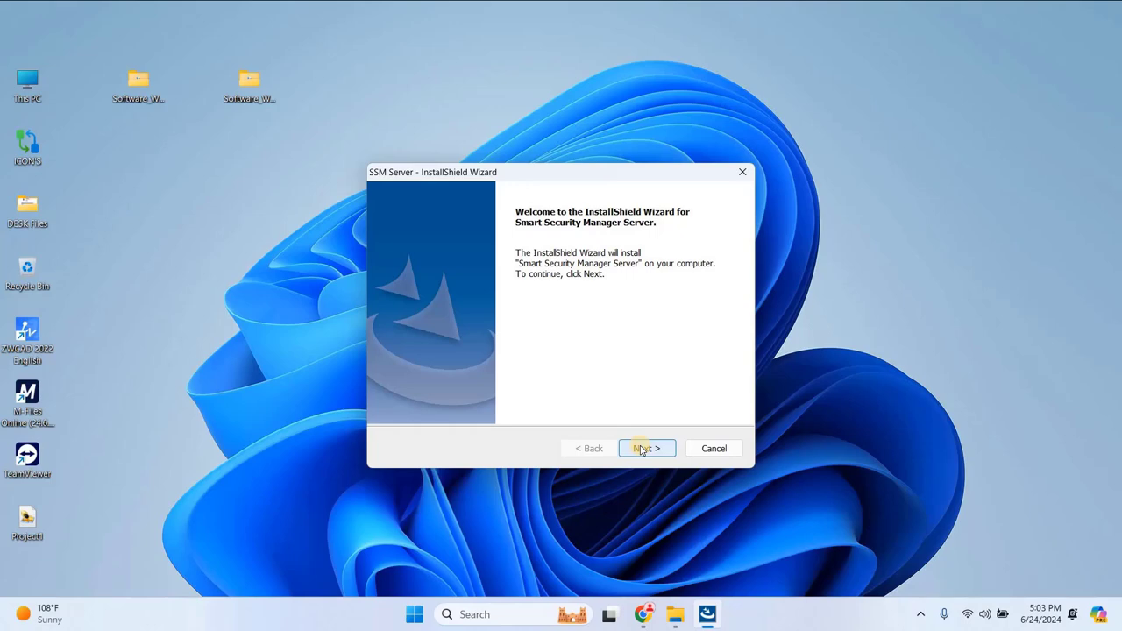
# Step: Accept the SSM Server license agreement and proceed with installation
pyautogui.click(647, 448)
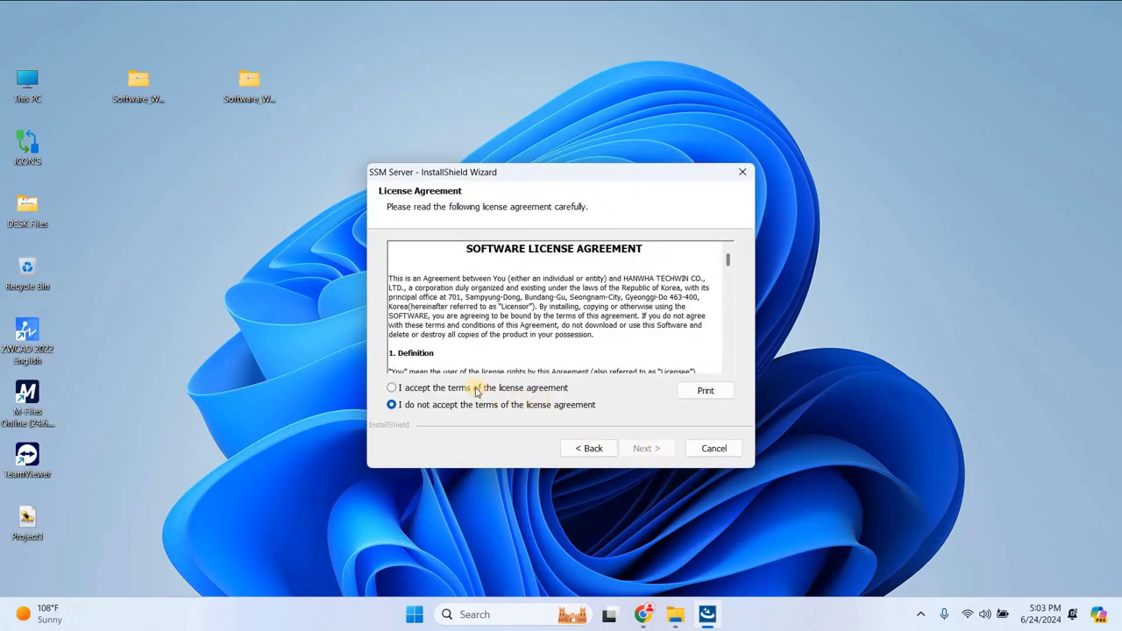
pyautogui.click(390, 388)
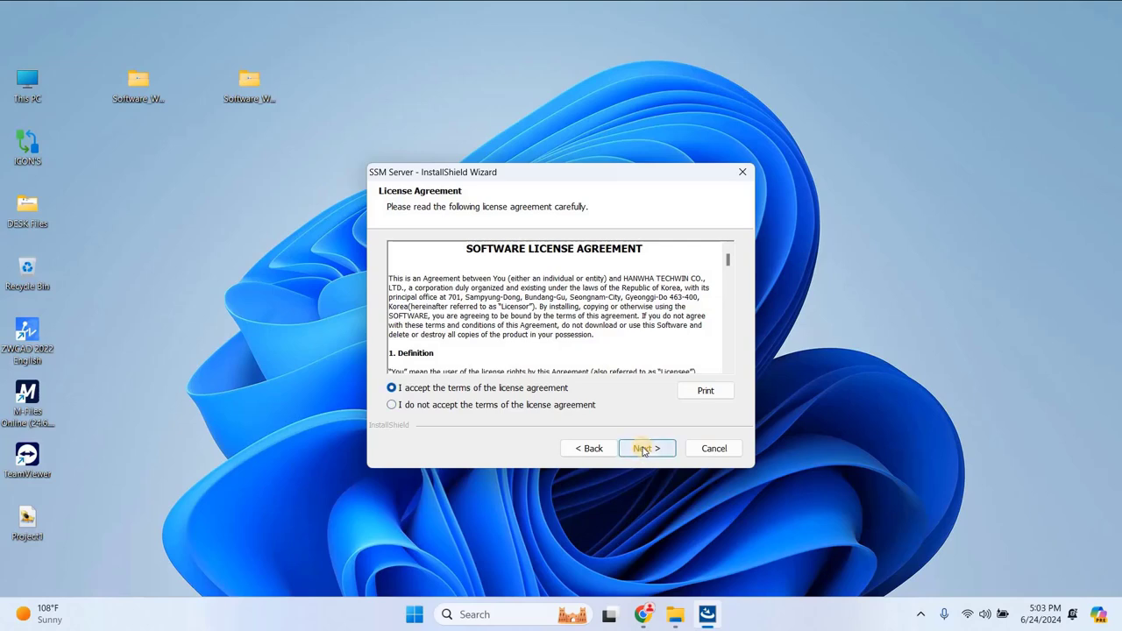
pyautogui.click(646, 448)
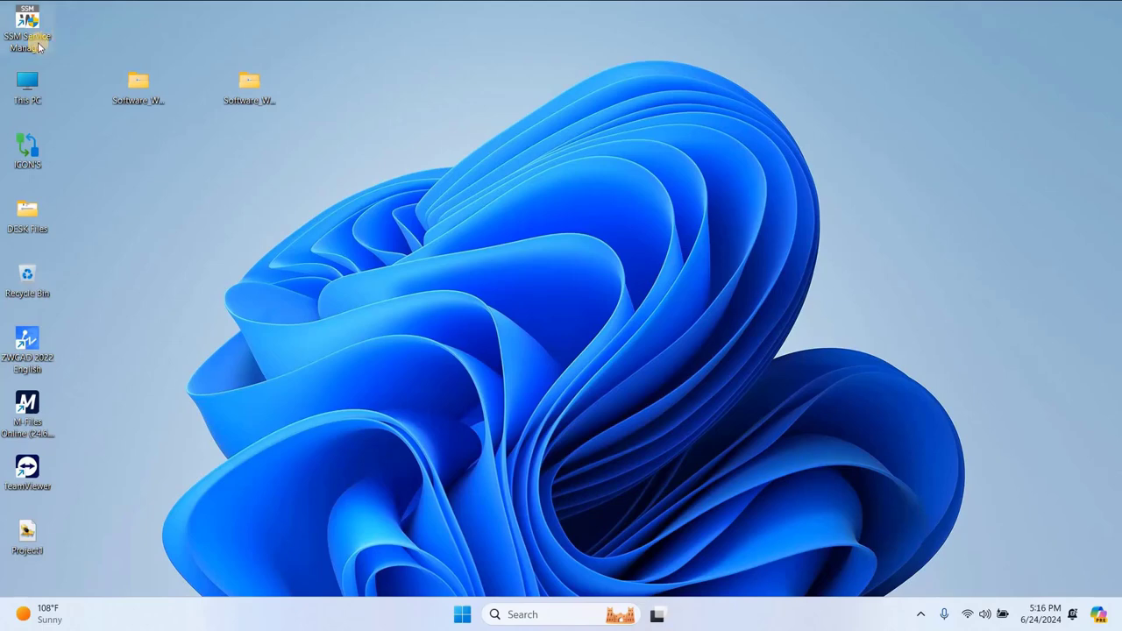
pyautogui.moveTo(35, 26)
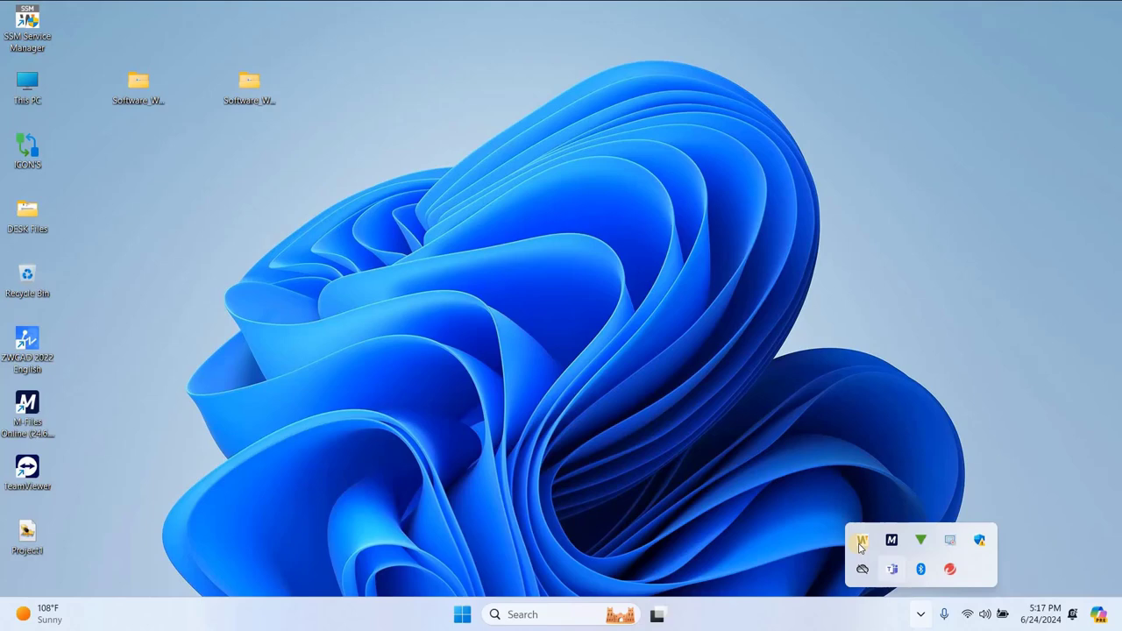
pyautogui.moveTo(862, 540)
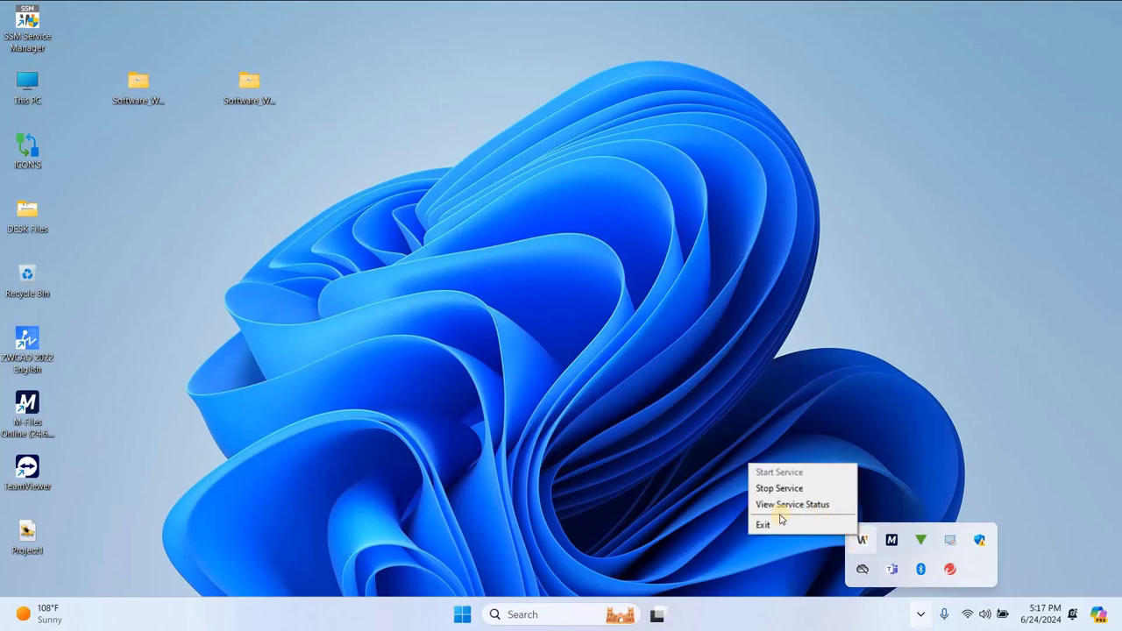
# Step: Choose View Service Status from the Wisenet SSM tray icon menu
pyautogui.click(792, 504)
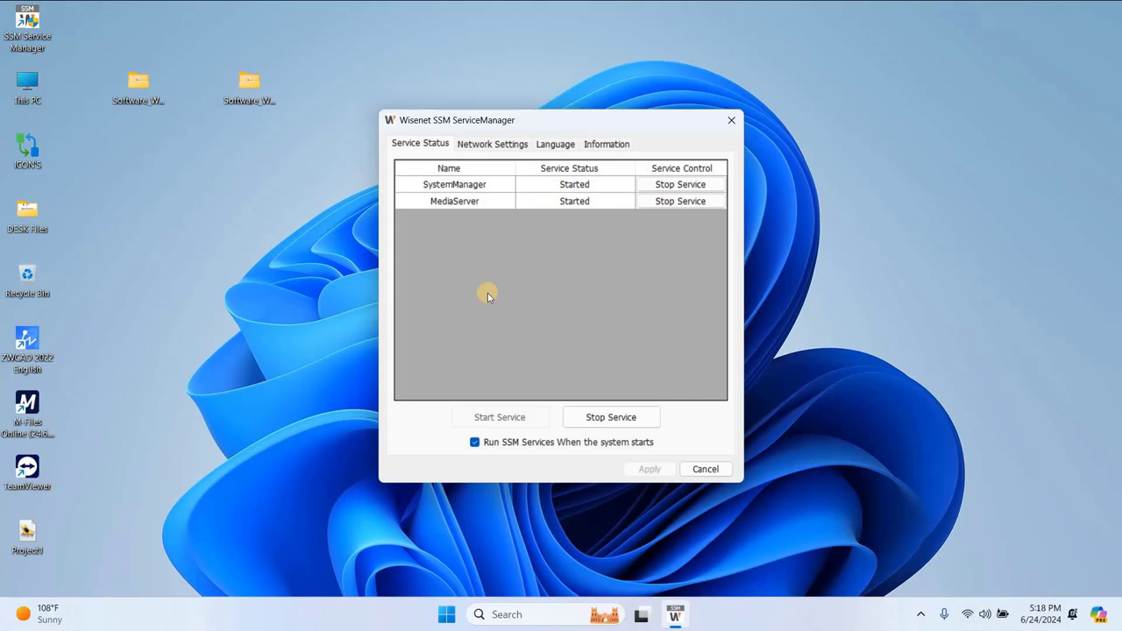
pyautogui.moveTo(517, 309)
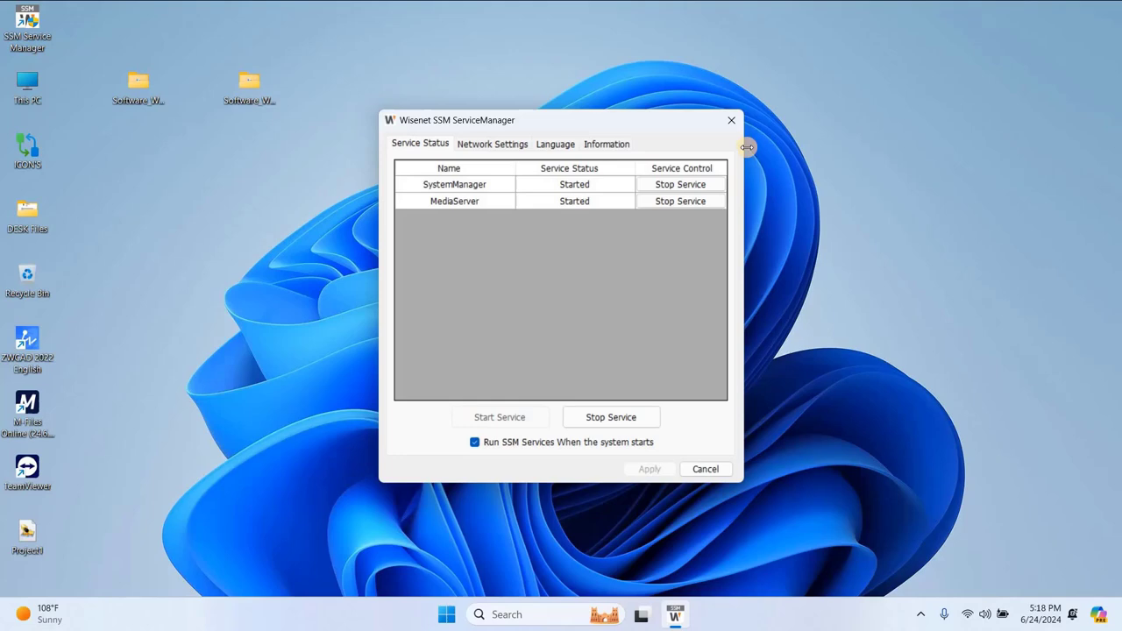
pyautogui.moveTo(729, 122)
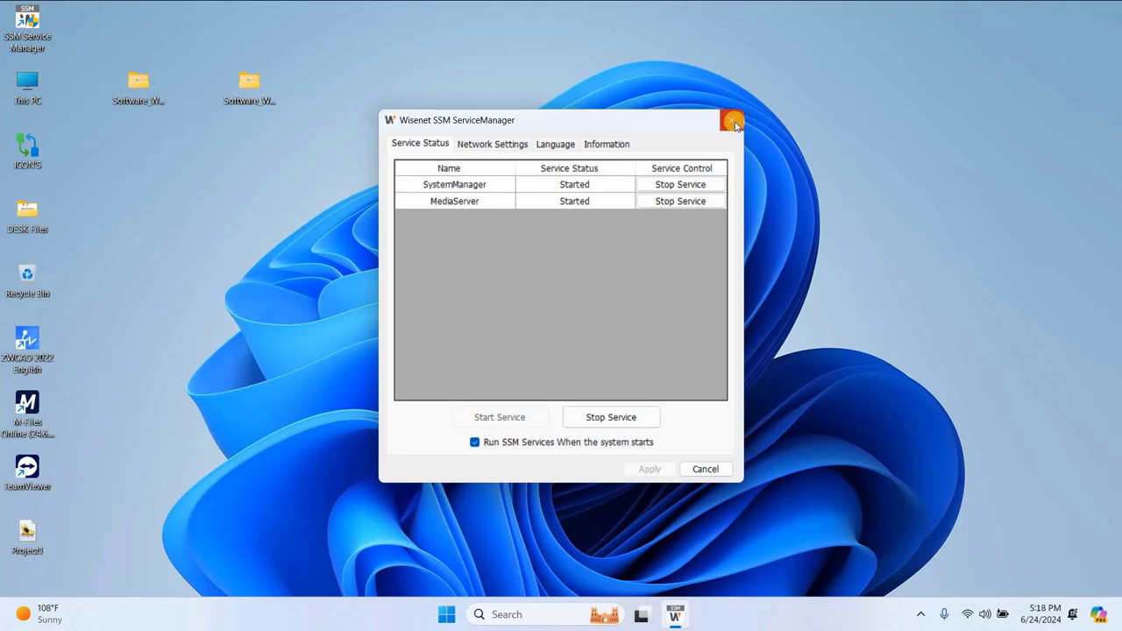
# Step: Close Wisenet SSM ServiceManager with SystemManager and MediaServer both Started
pyautogui.click(727, 121)
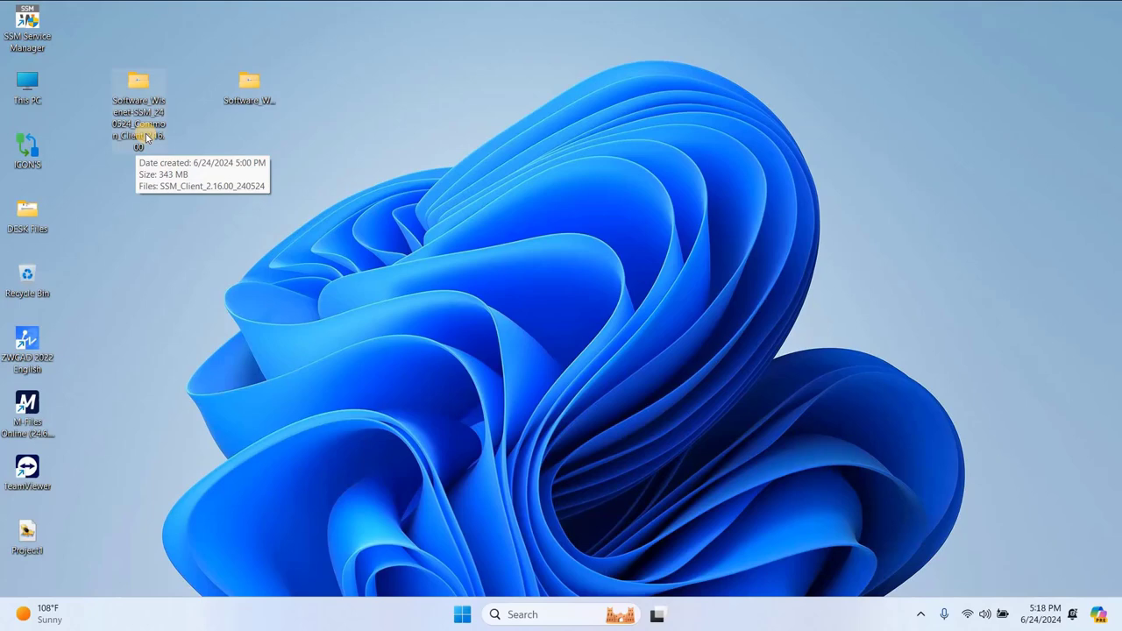
pyautogui.moveTo(133, 86)
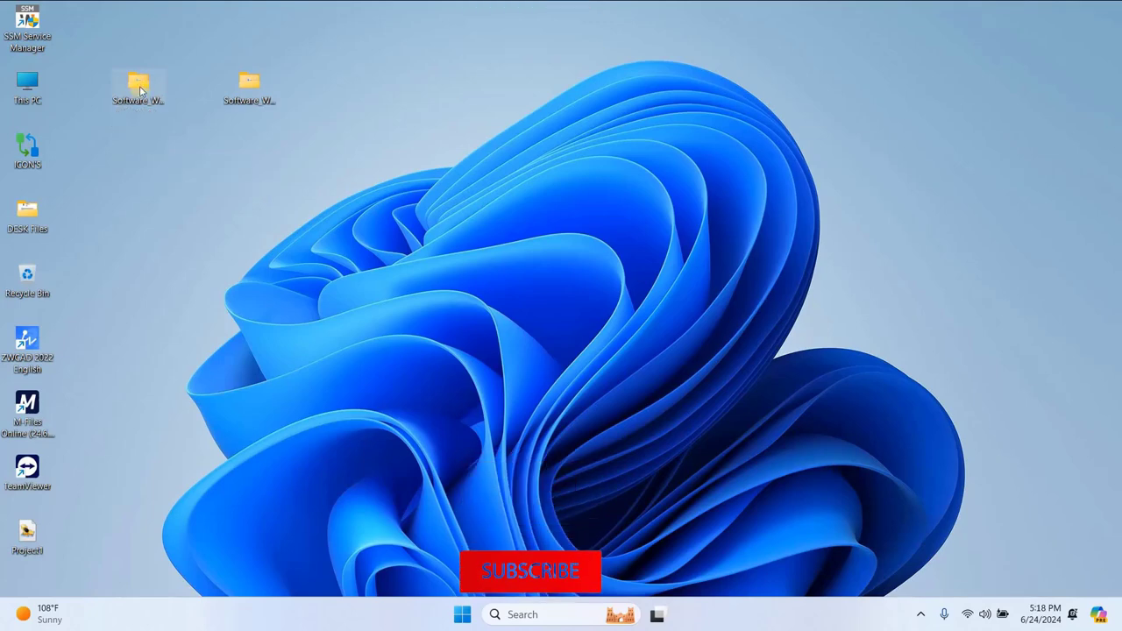
# Step: Run SSM_Client_2.16.00_240524 as administrator from the SSM client software folder
pyautogui.doubleClick(137, 81)
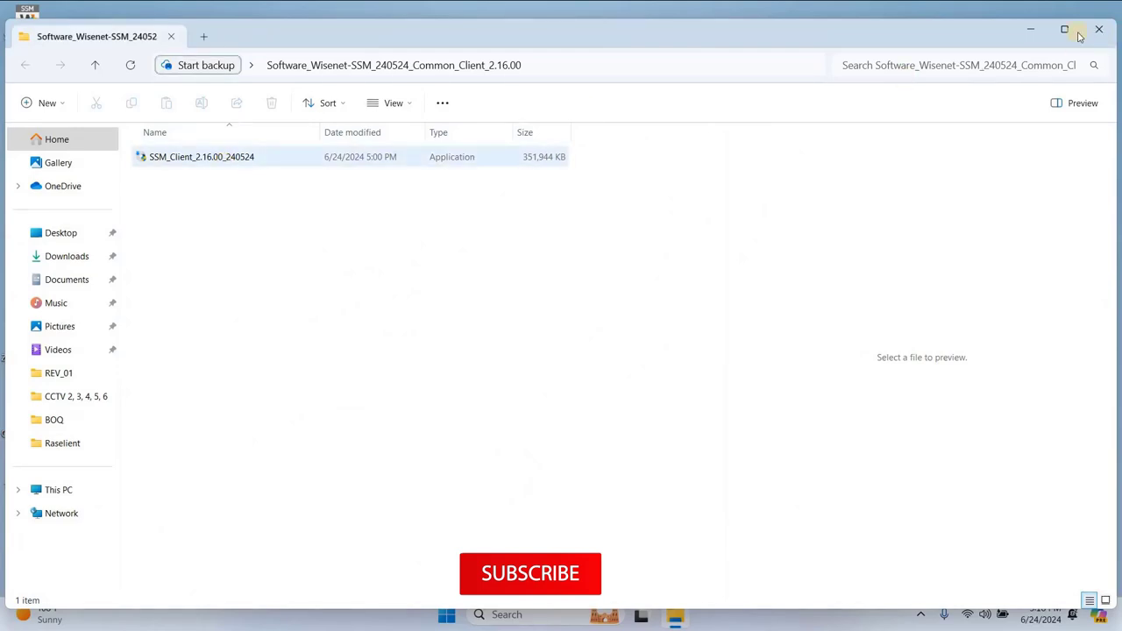
pyautogui.click(1066, 29)
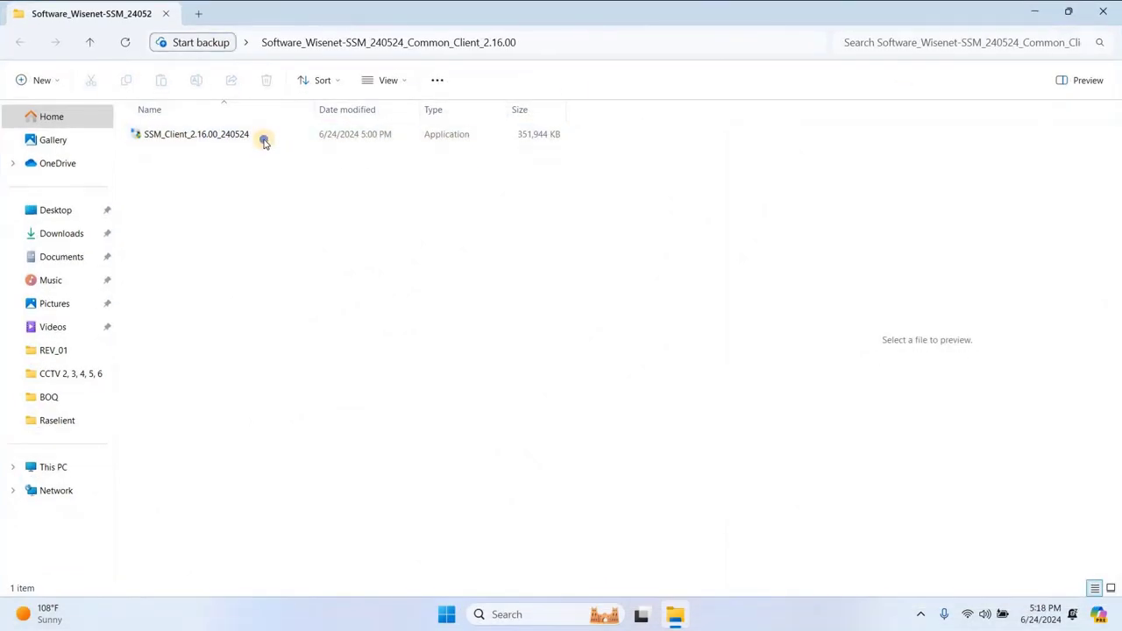
pyautogui.click(197, 134)
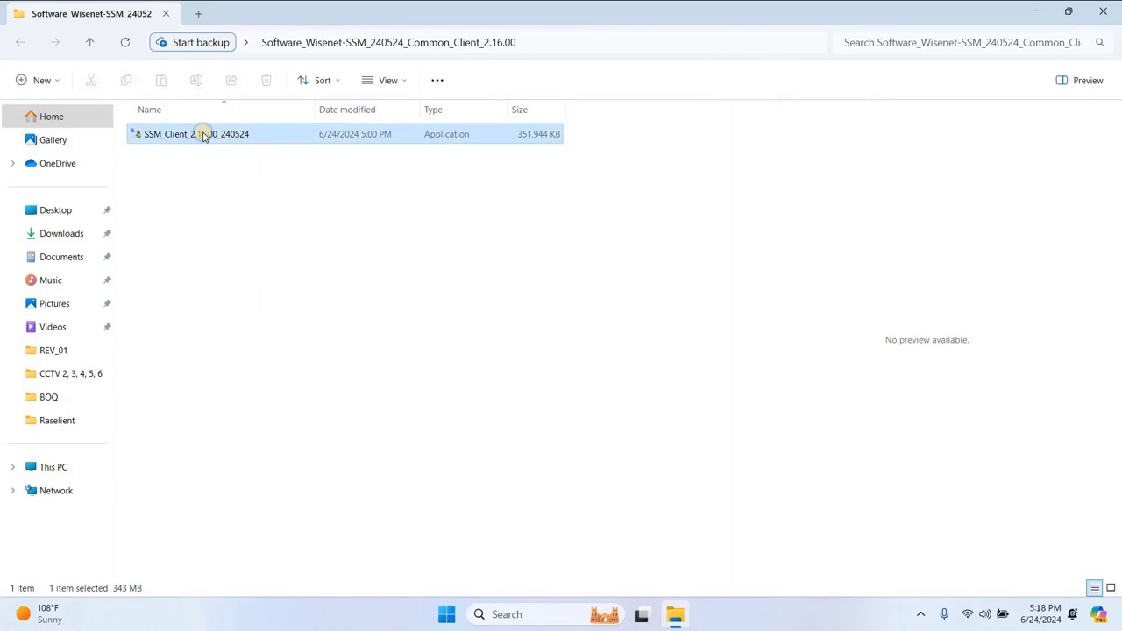
pyautogui.rightClick(204, 134)
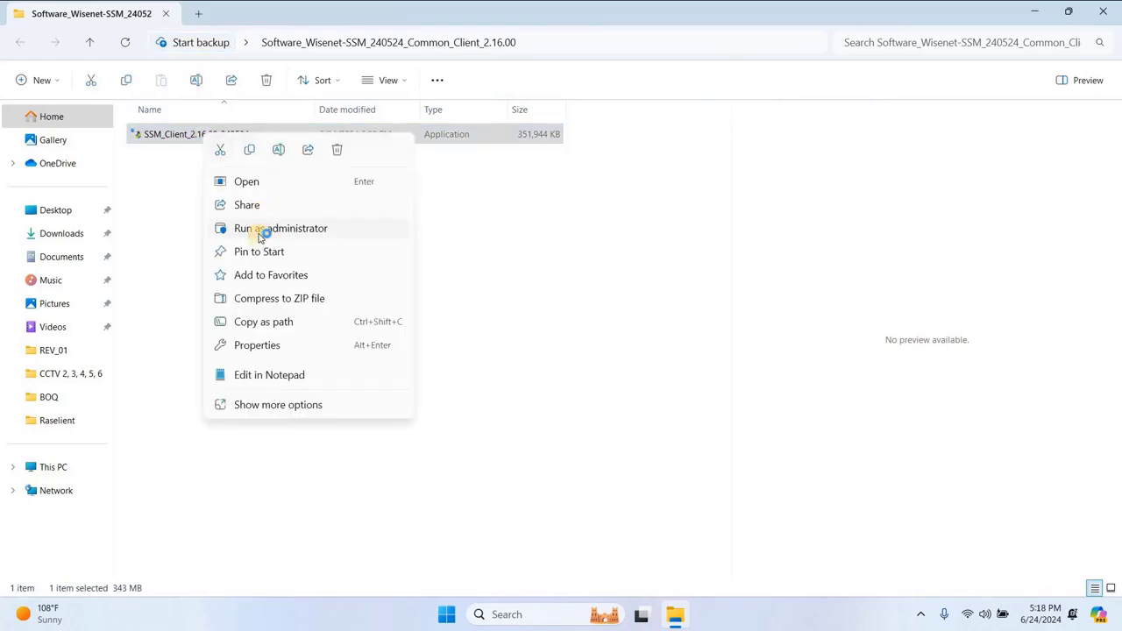
pyautogui.click(280, 228)
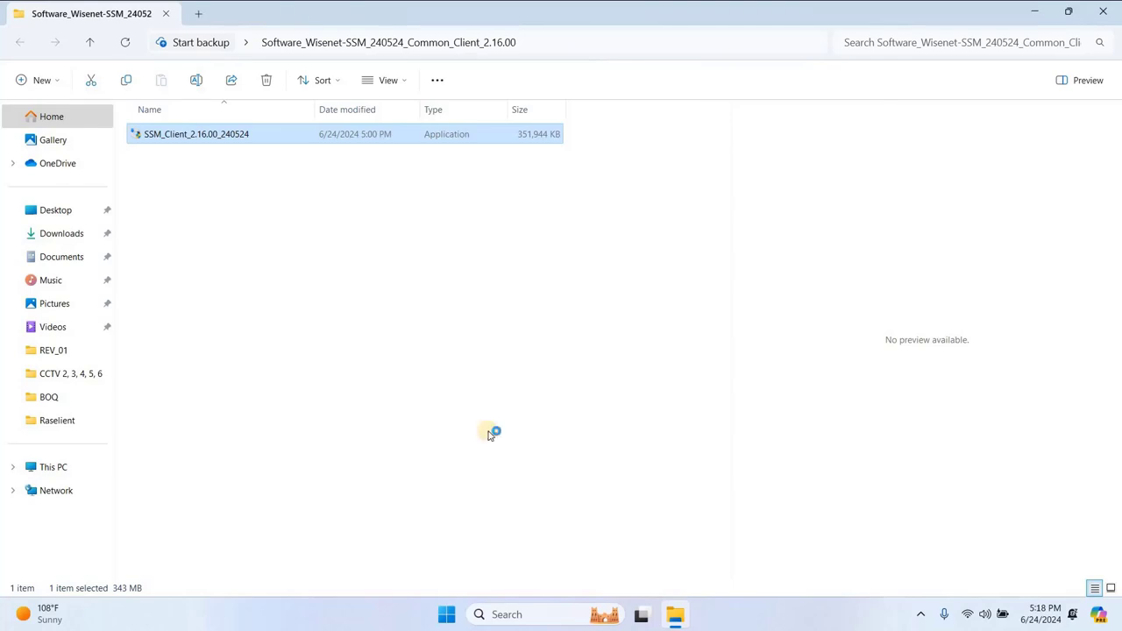
pyautogui.doubleClick(197, 133)
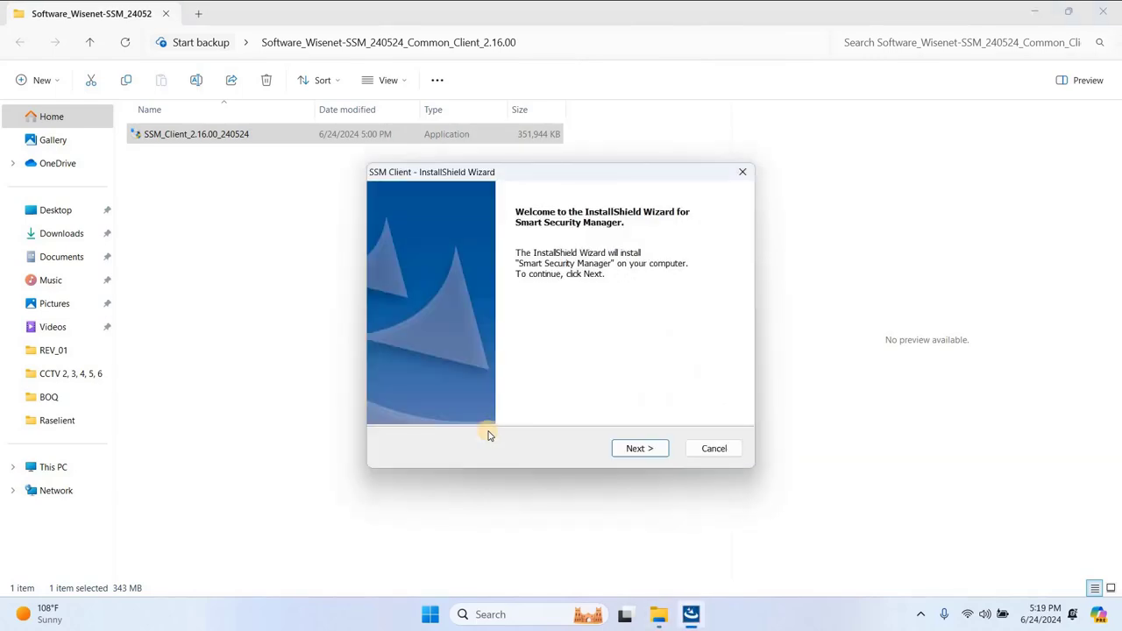
pyautogui.moveTo(640, 448)
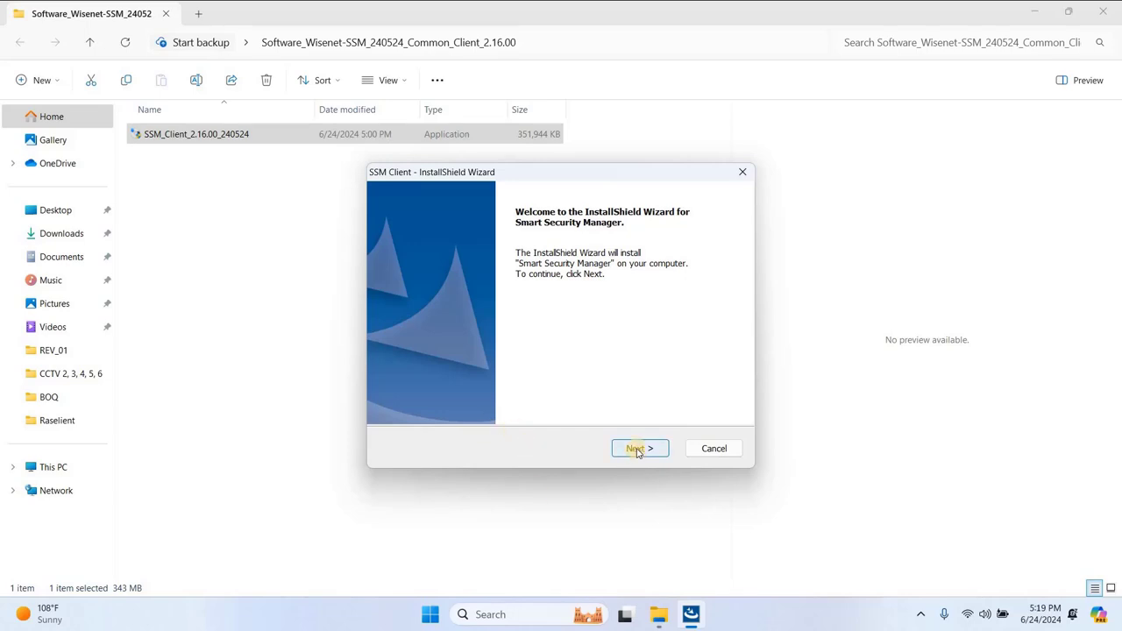
# Step: Accept the SSM Client license, run the installation, and finish the wizard
pyautogui.click(640, 448)
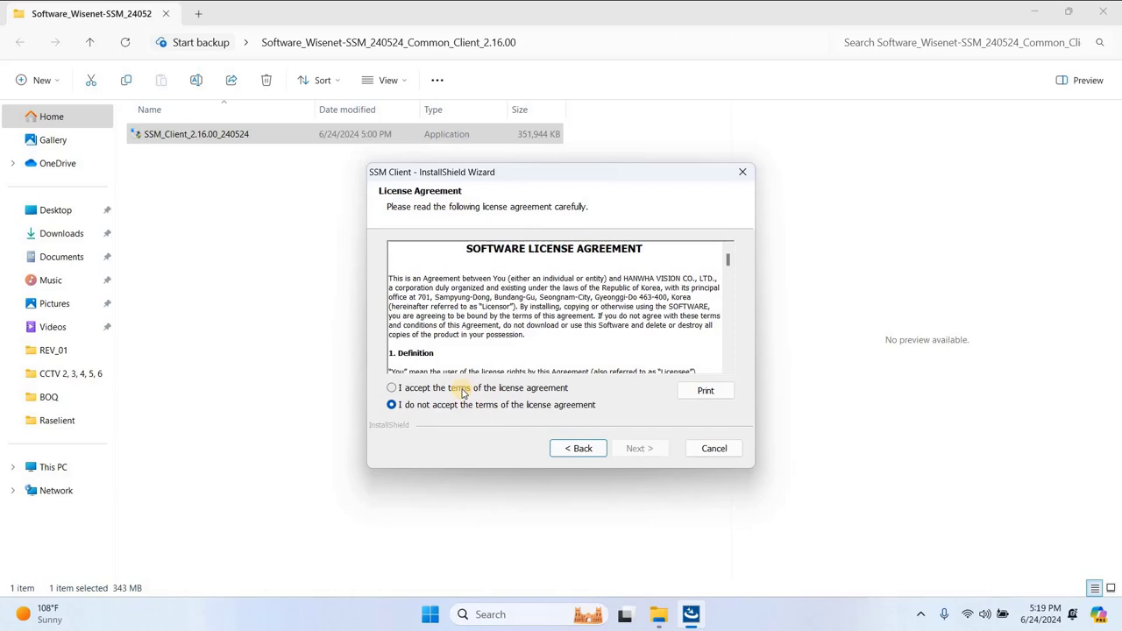
pyautogui.click(390, 387)
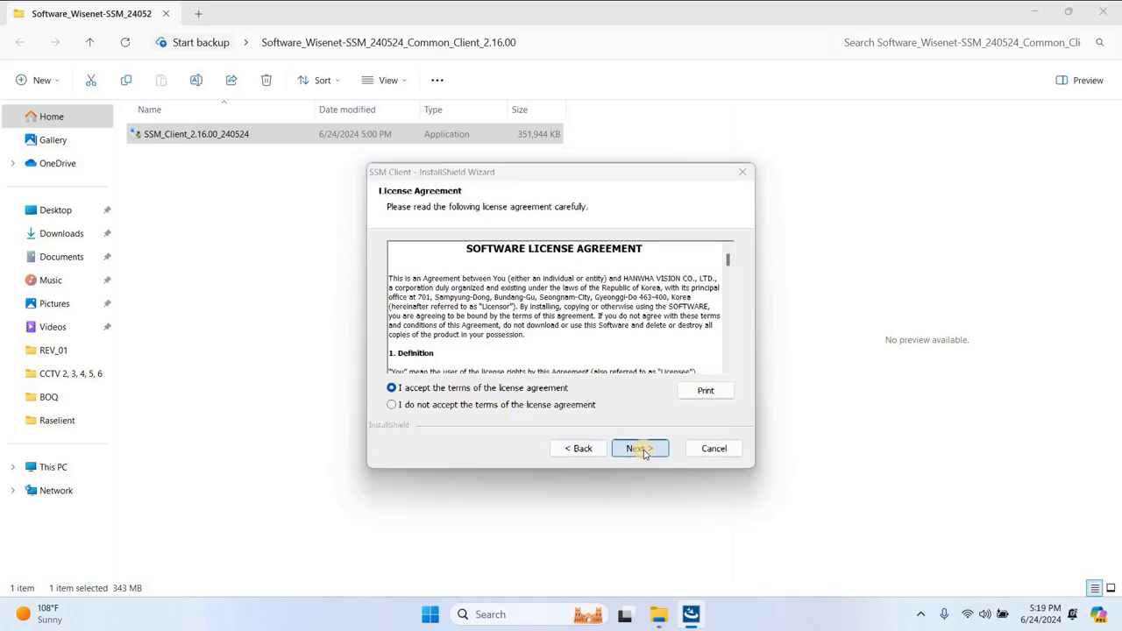
pyautogui.click(640, 448)
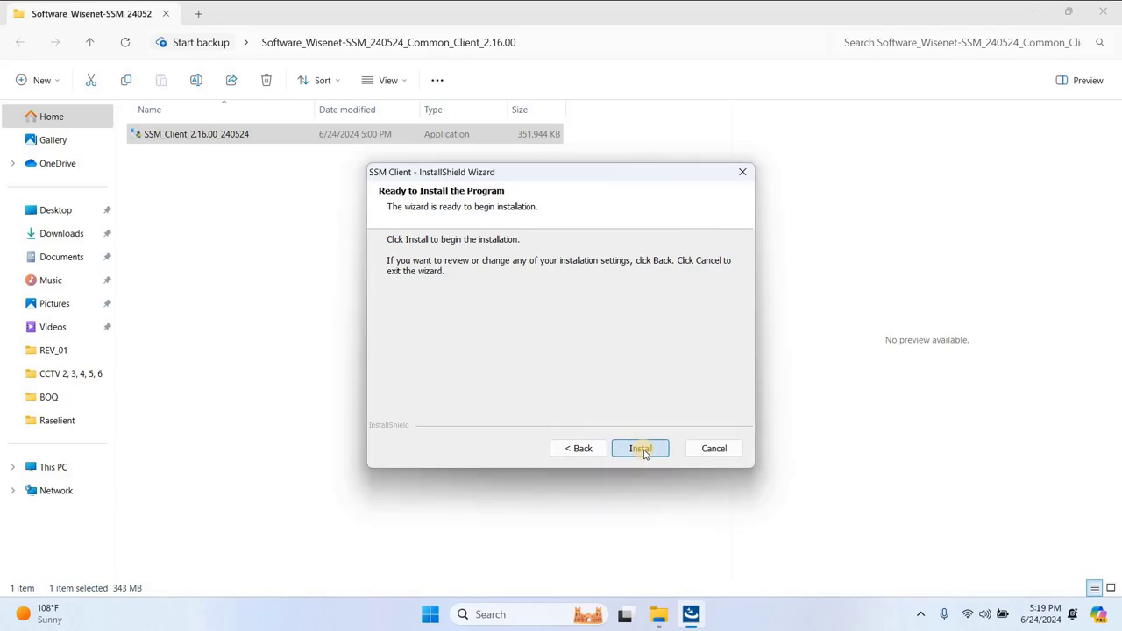
pyautogui.click(640, 448)
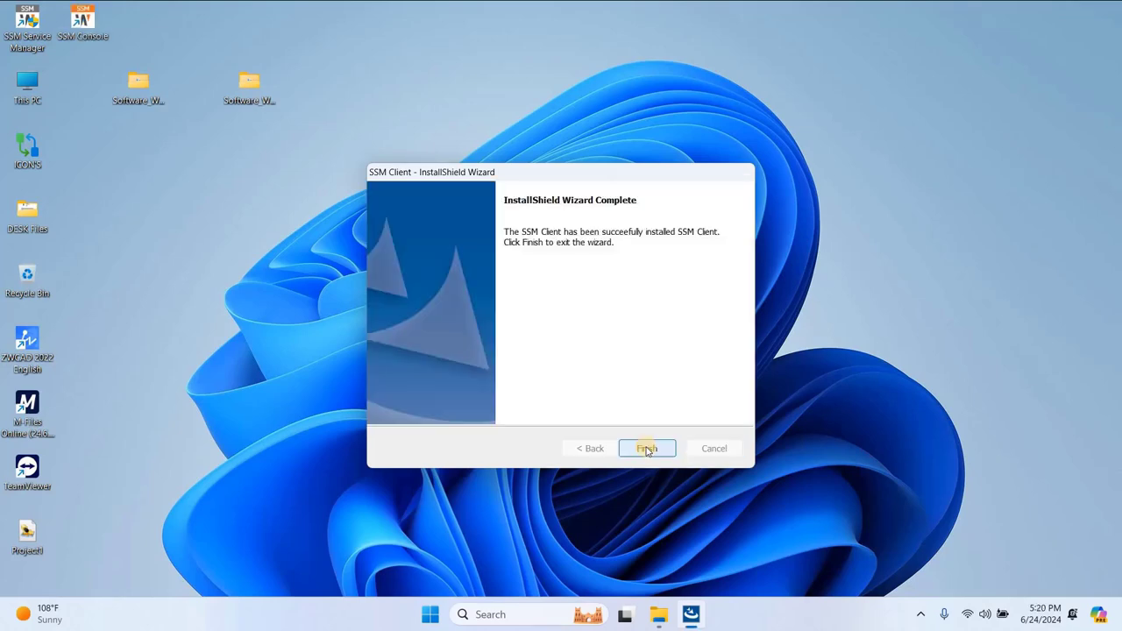
pyautogui.click(647, 448)
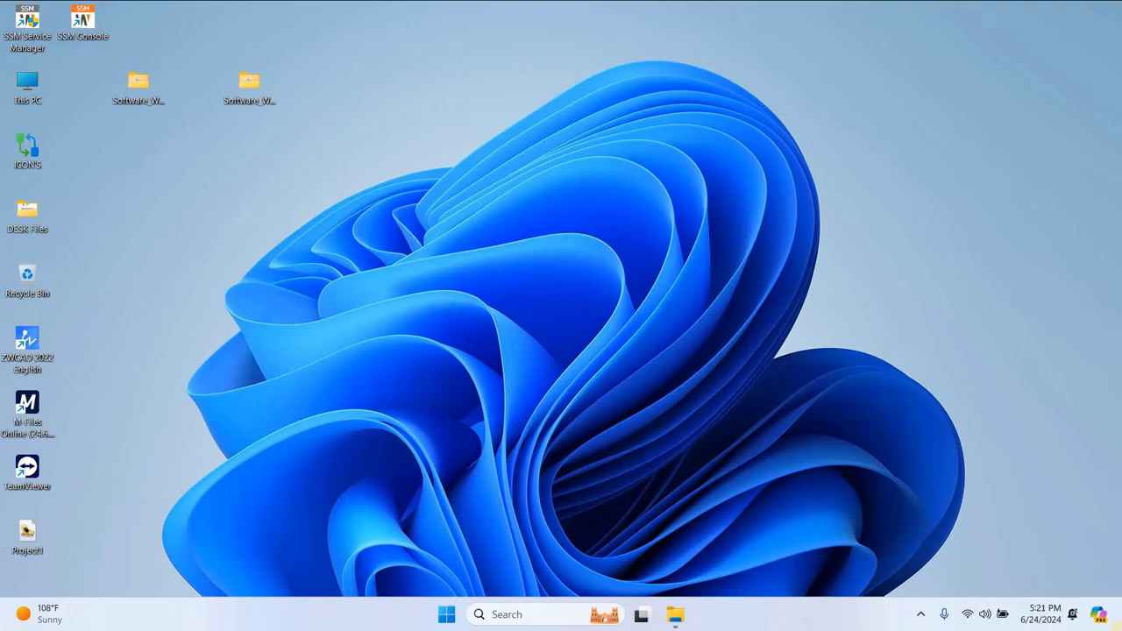
# Step: Launch SSM Console from its desktop shortcut
pyautogui.click(85, 21)
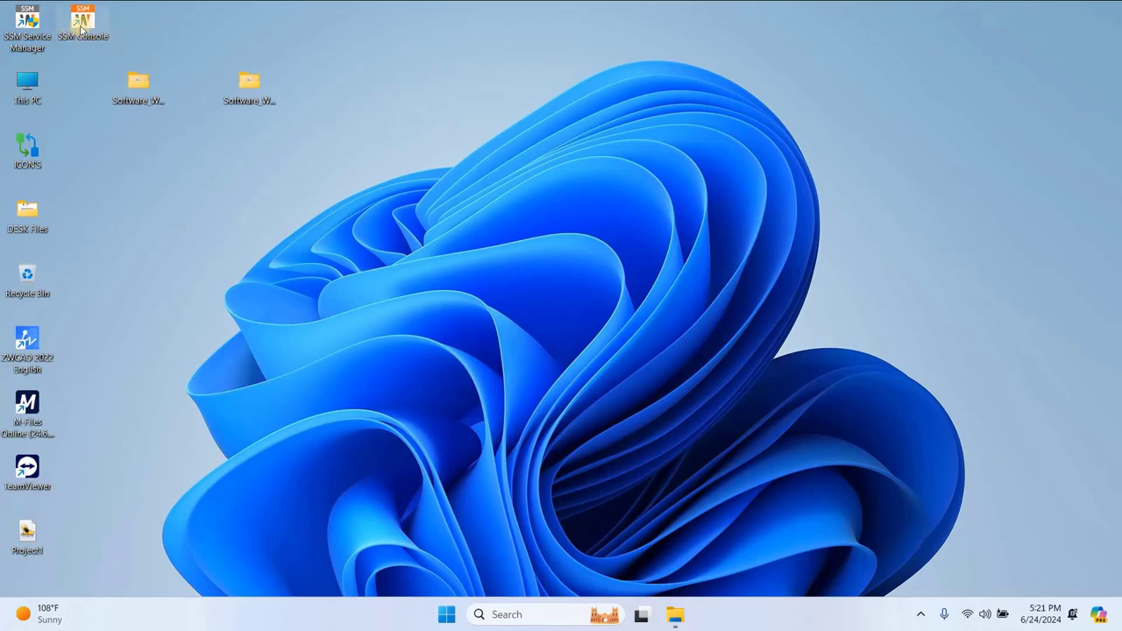
pyautogui.moveTo(86, 26)
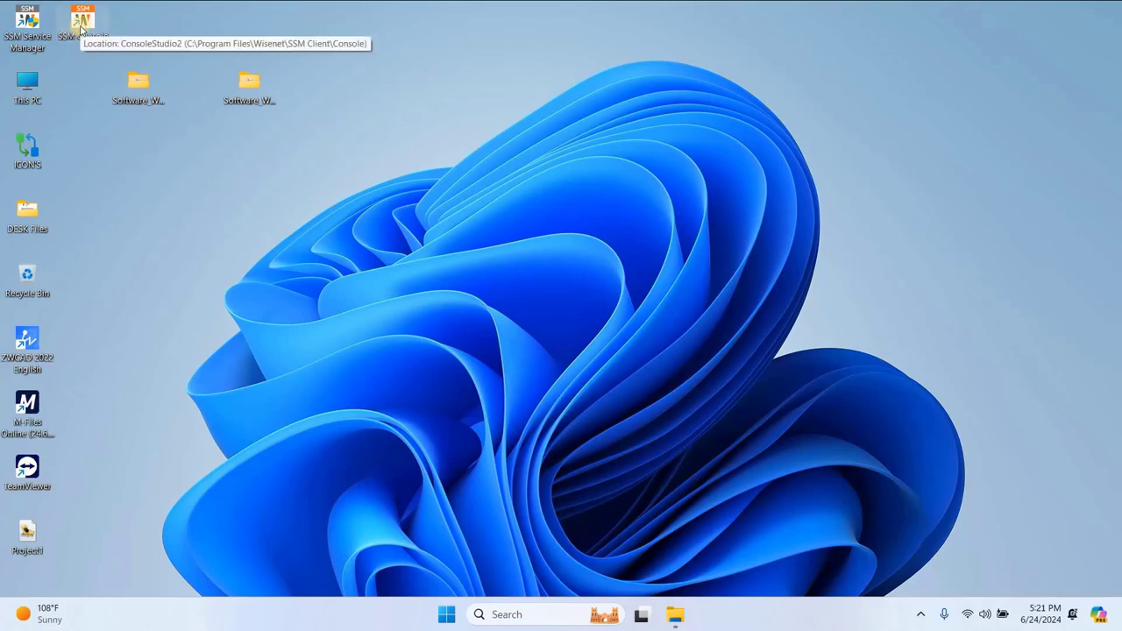
pyautogui.moveTo(371, 290)
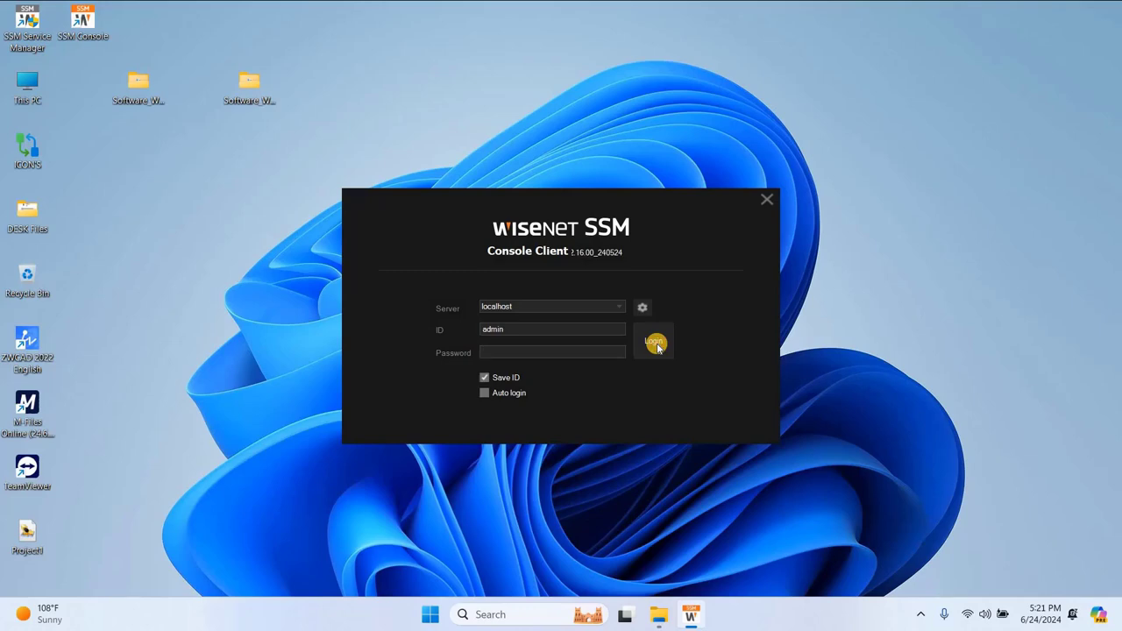
# Step: Enter and confirm the admin initial password, apply it, and dismiss the confirmation
pyautogui.click(654, 342)
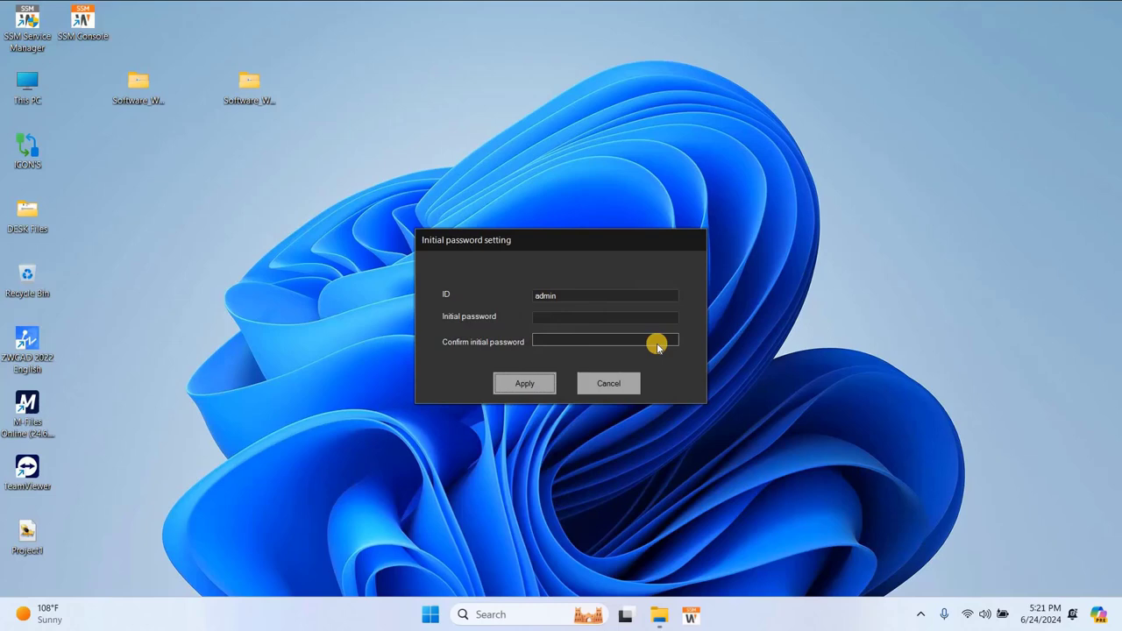
pyautogui.click(570, 317)
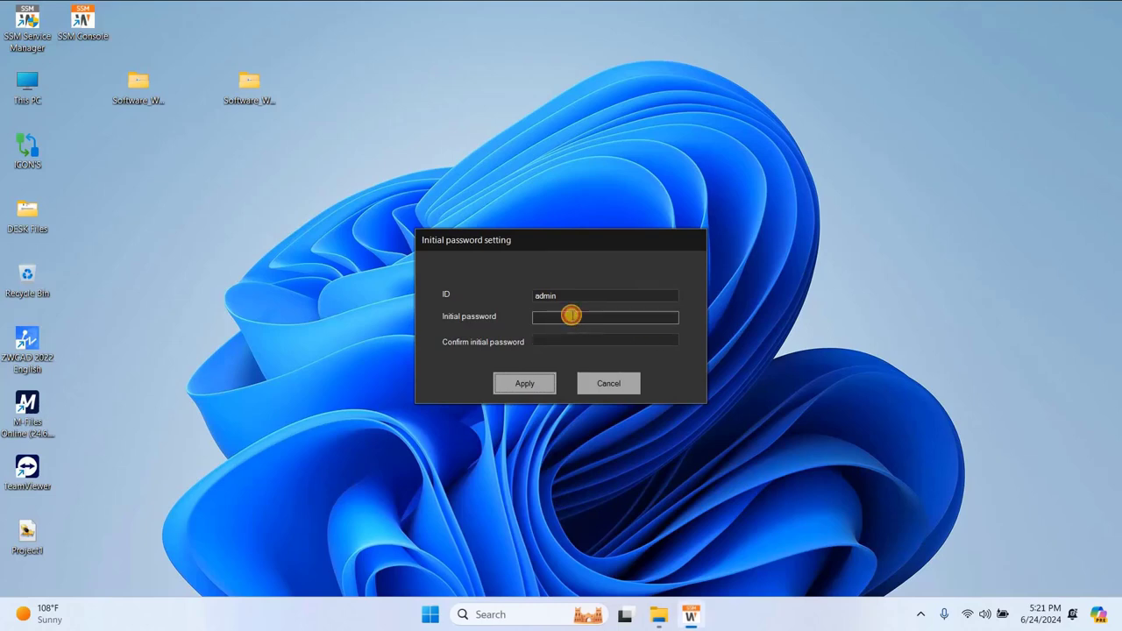
pyautogui.click(570, 316)
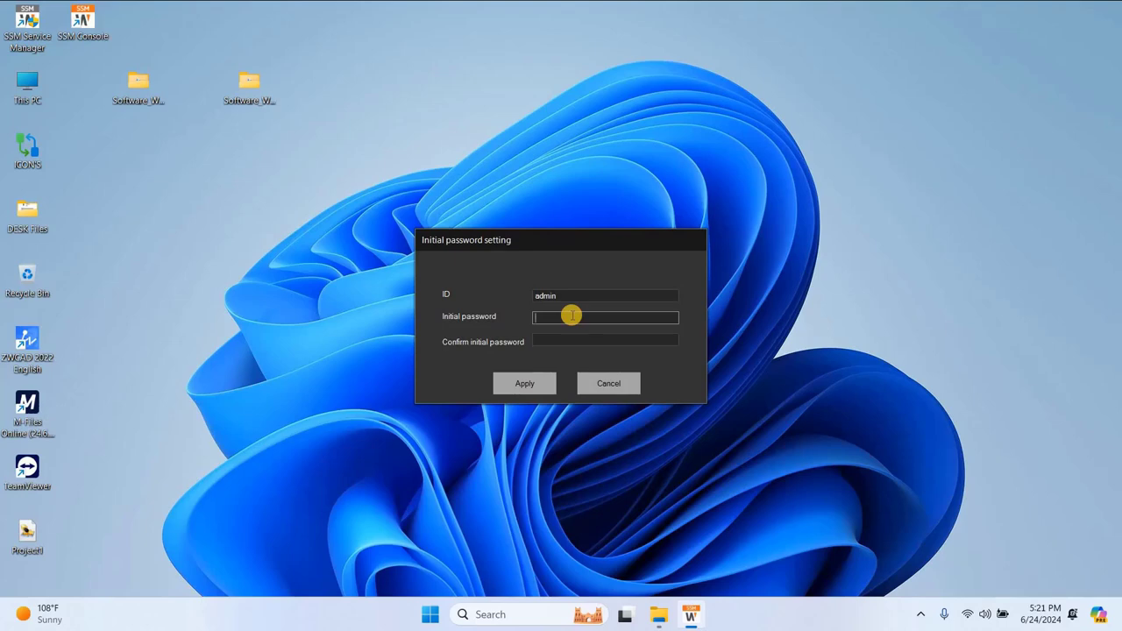
pyautogui.write('***')
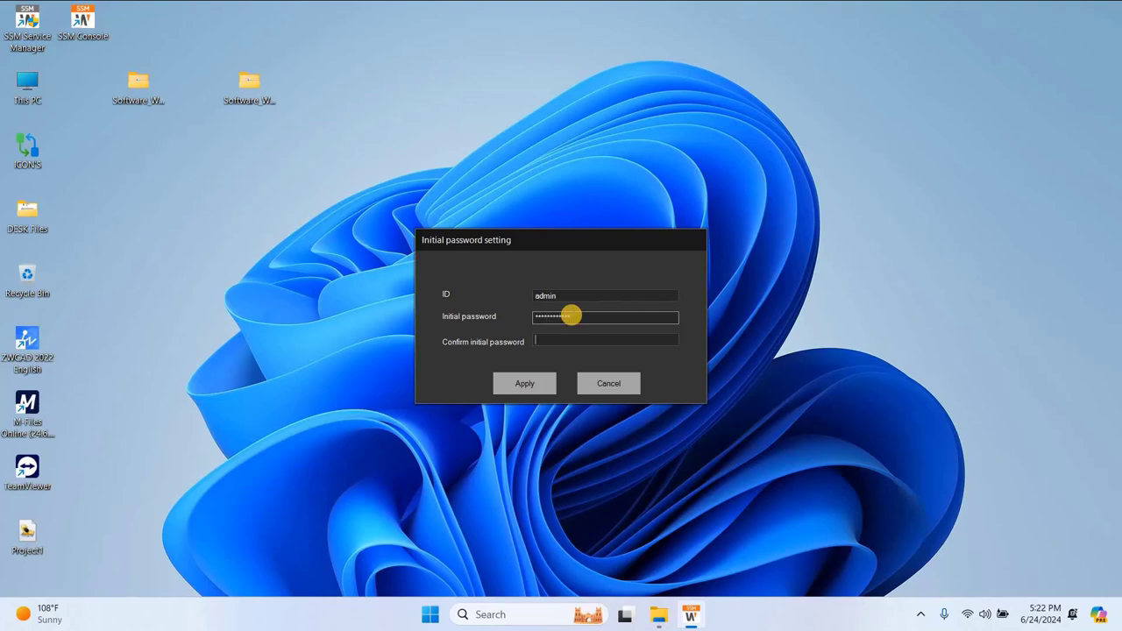
pyautogui.write('***')
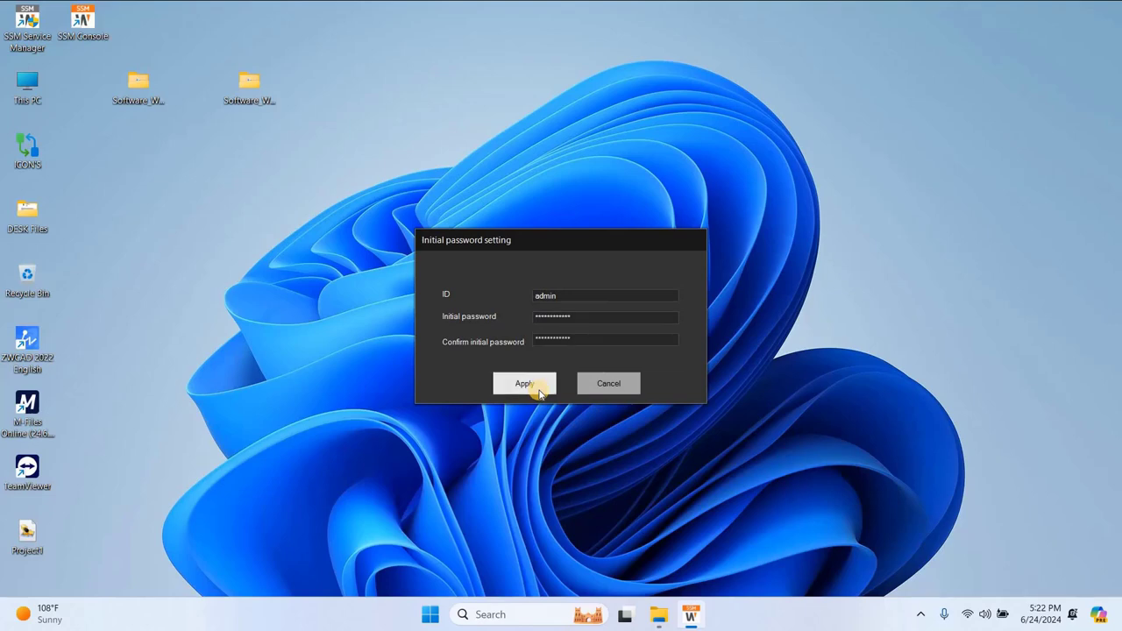
pyautogui.click(525, 383)
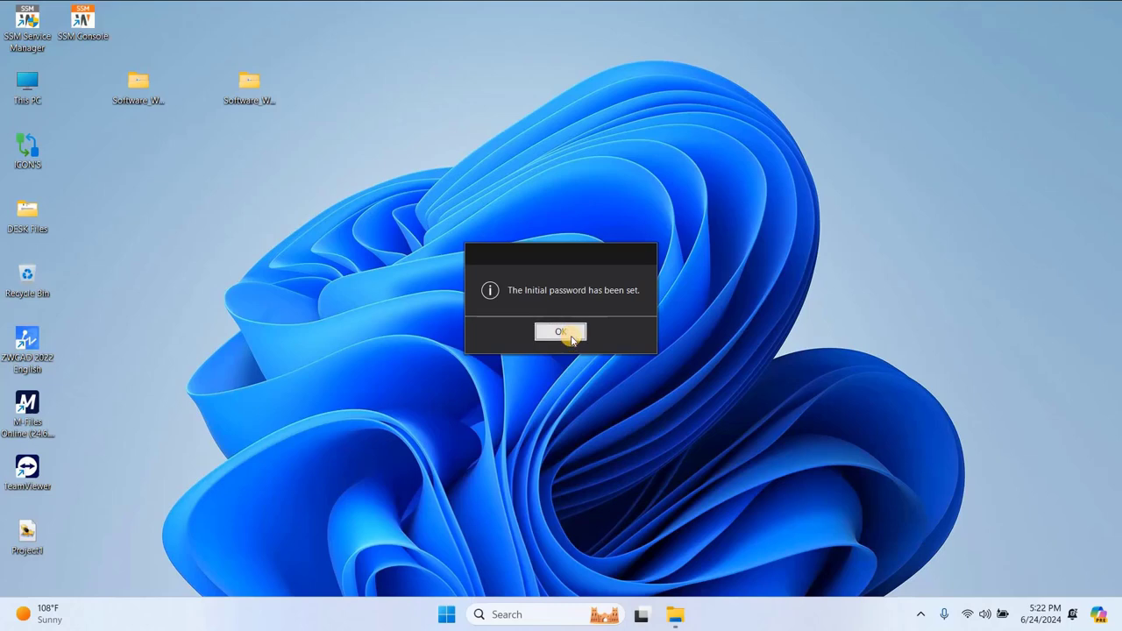
pyautogui.click(561, 331)
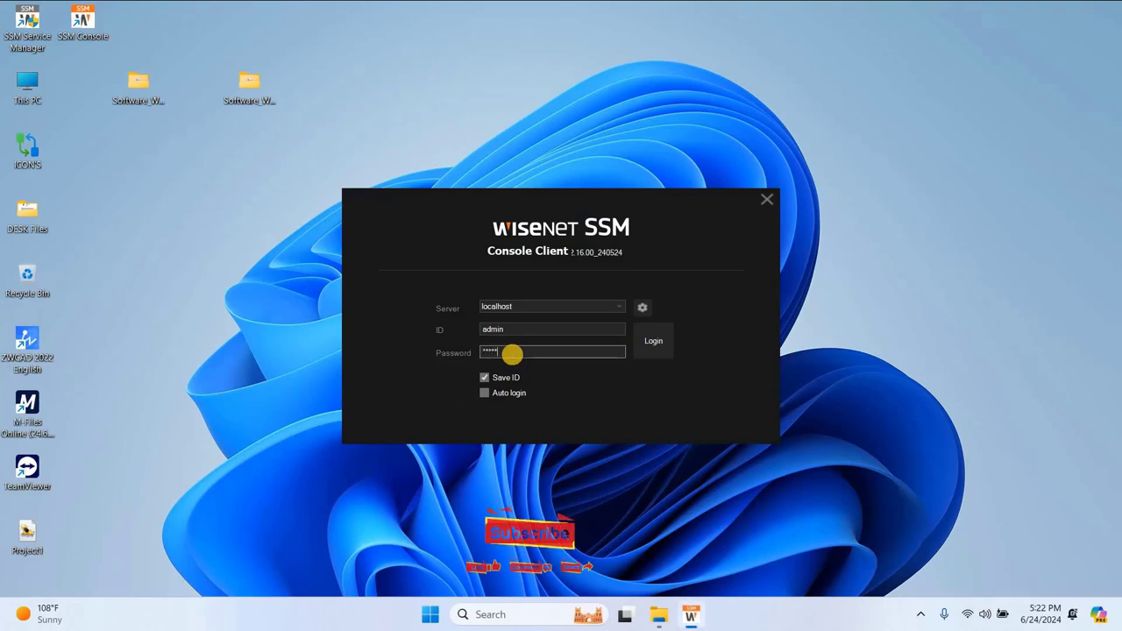
# Step: Log in as admin to localhost with the password and Auto login enabled
pyautogui.write('password')
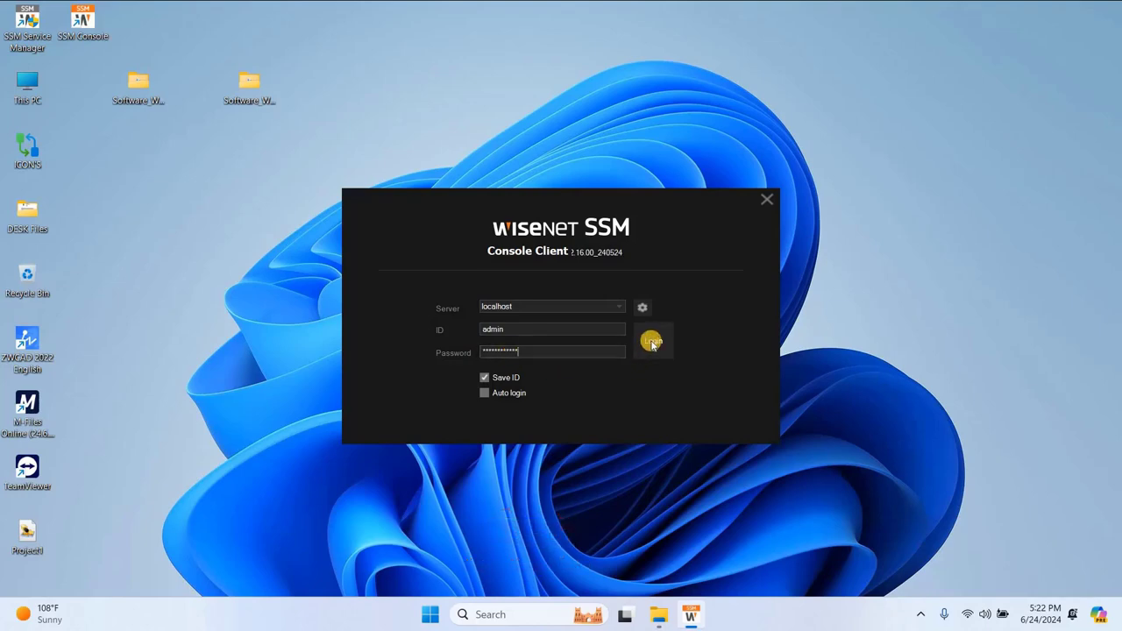
pyautogui.moveTo(486, 398)
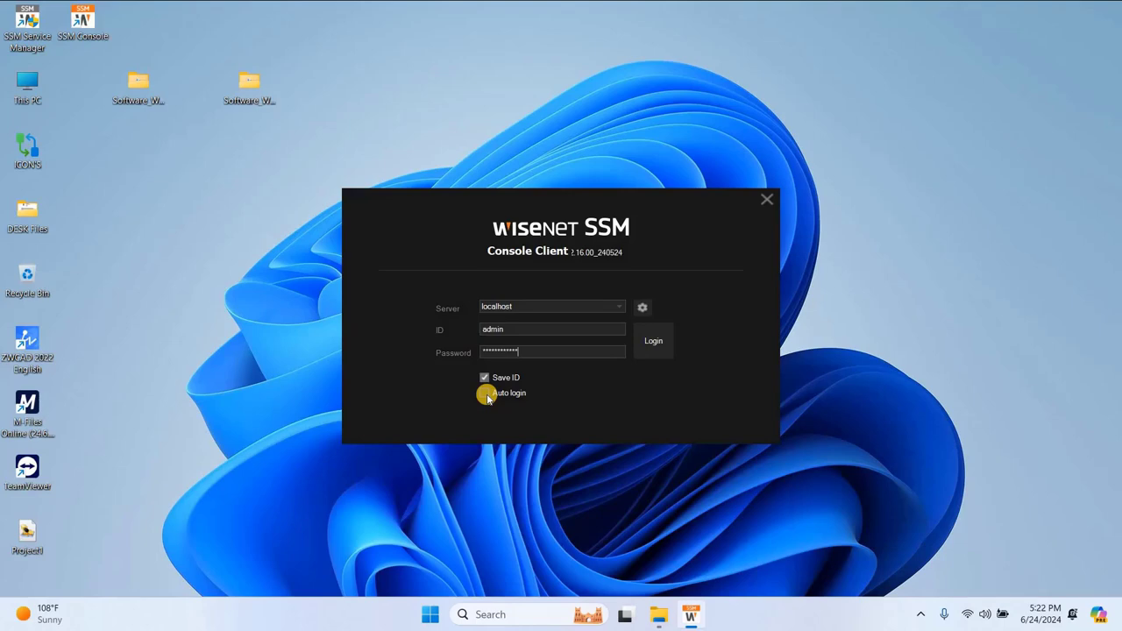
pyautogui.click(484, 393)
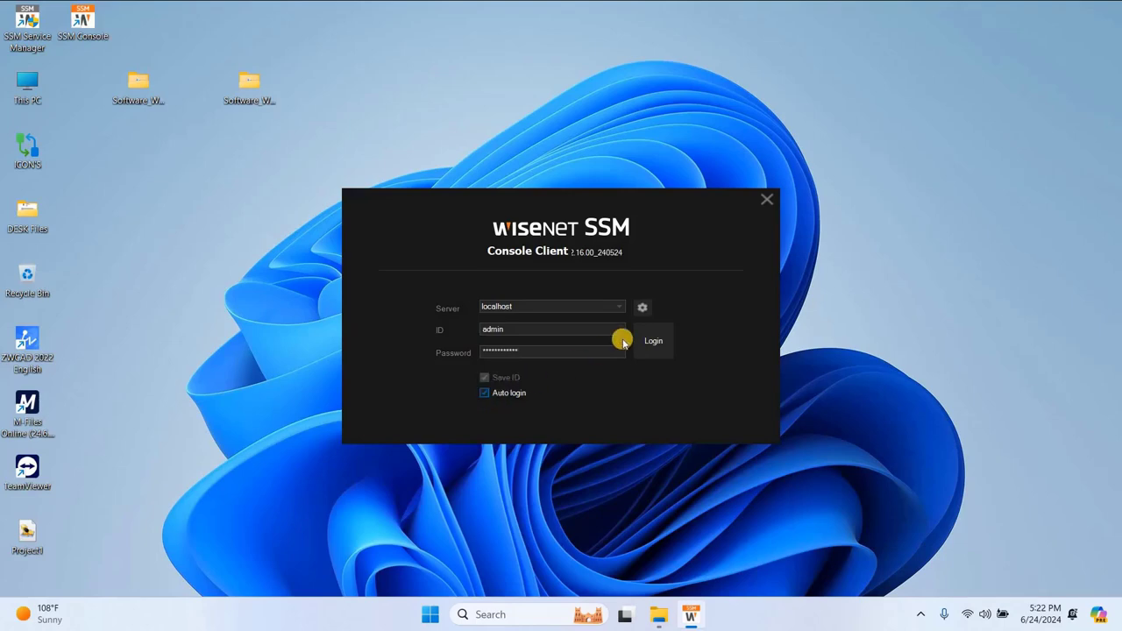
pyautogui.click(653, 340)
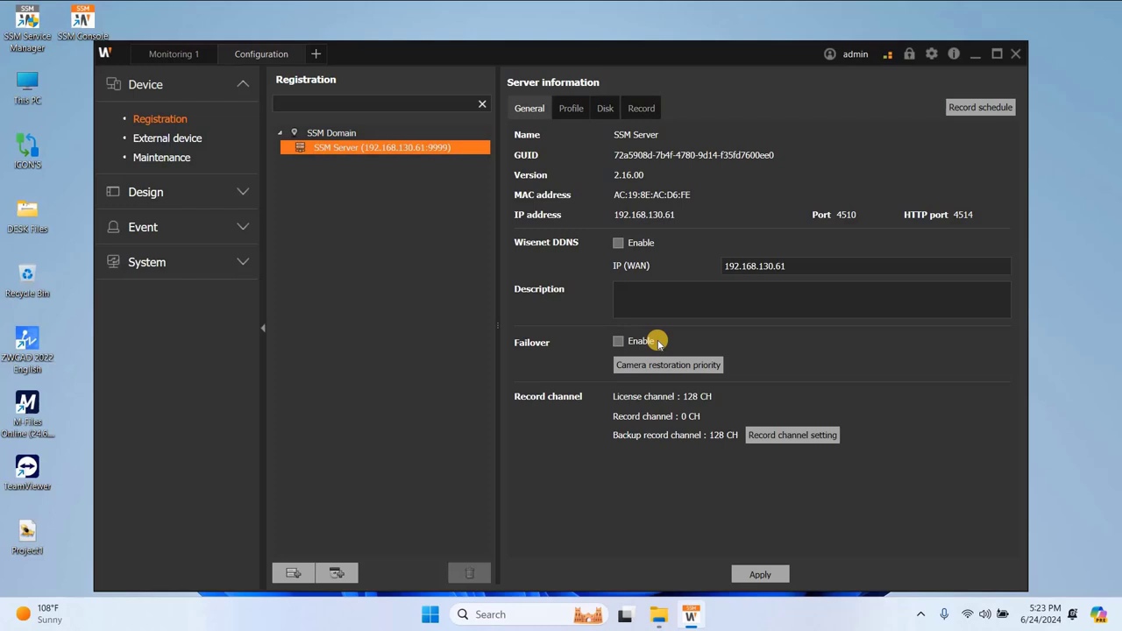
pyautogui.moveTo(605, 348)
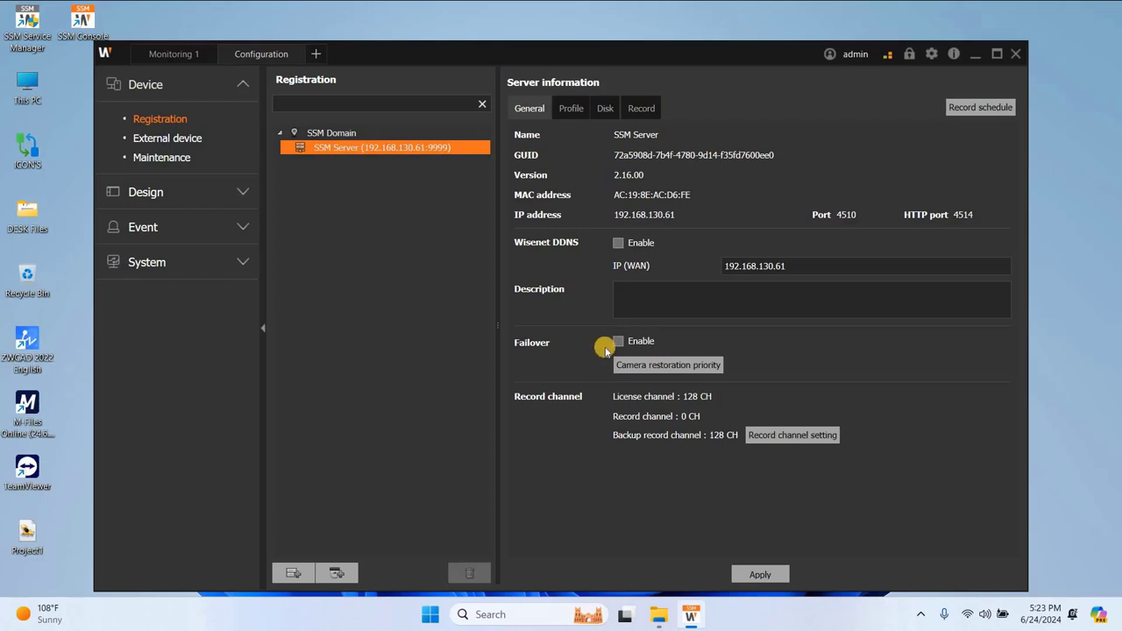
pyautogui.moveTo(210, 175)
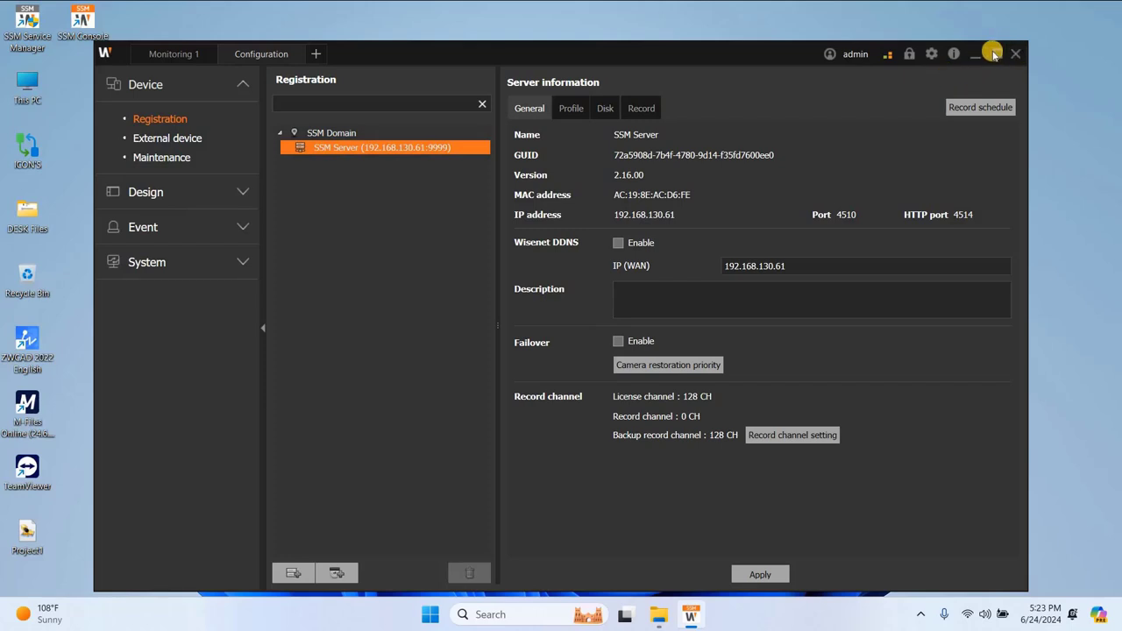
# Step: Maximize the SSM Console window showing the server's registration information
pyautogui.click(1080, 15)
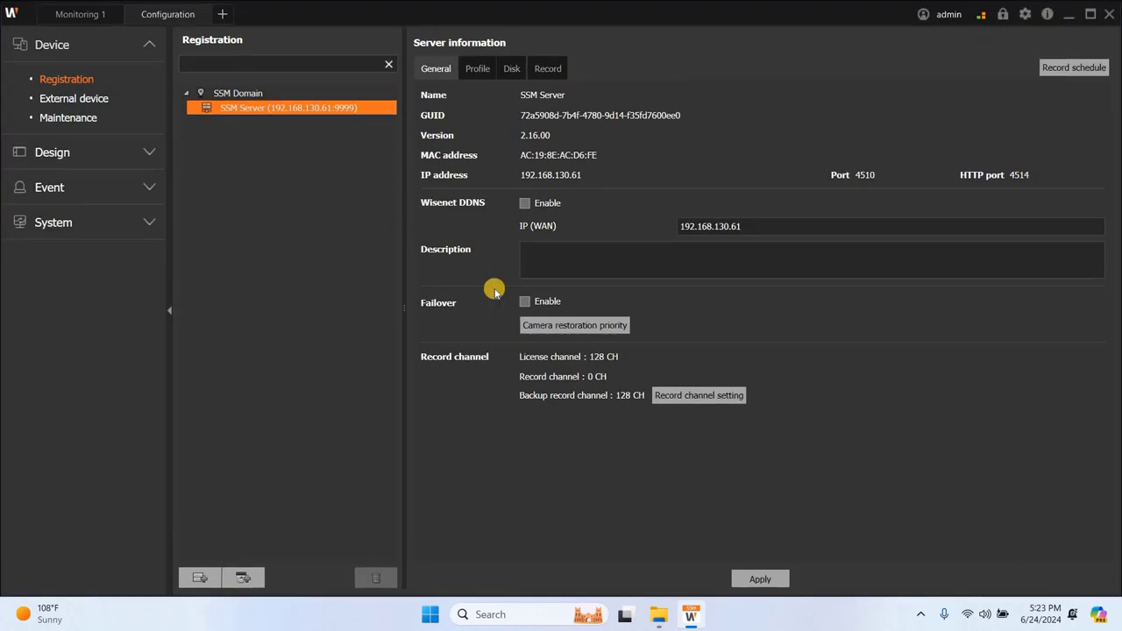
pyautogui.moveTo(288, 334)
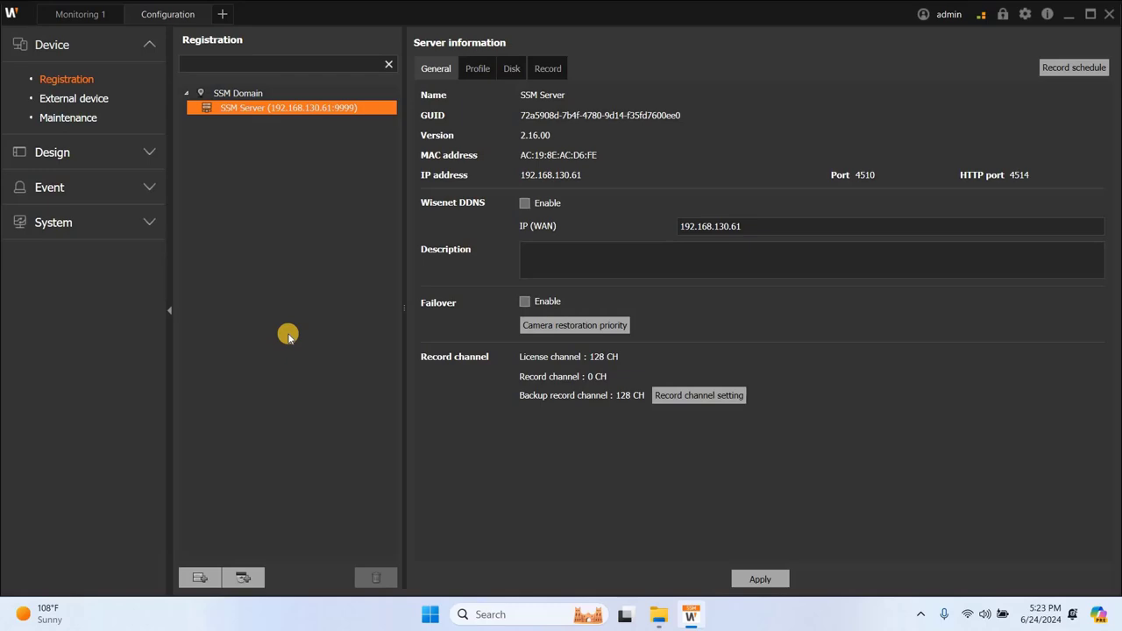